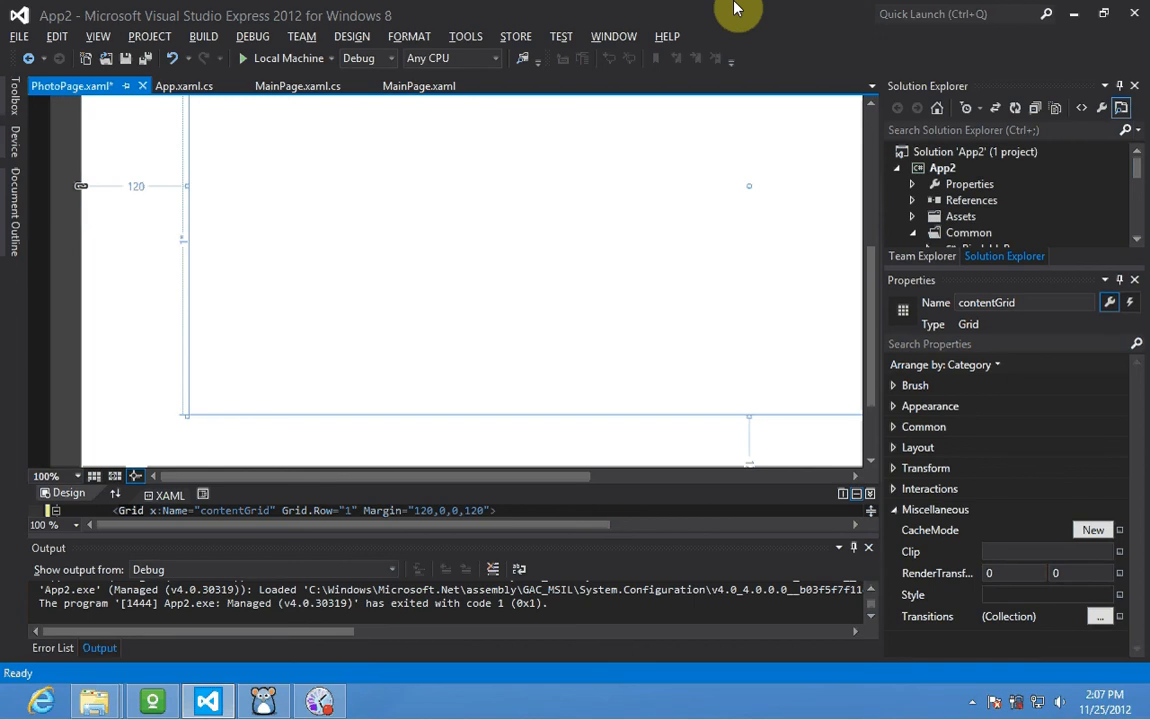
mouse_move(872, 370)
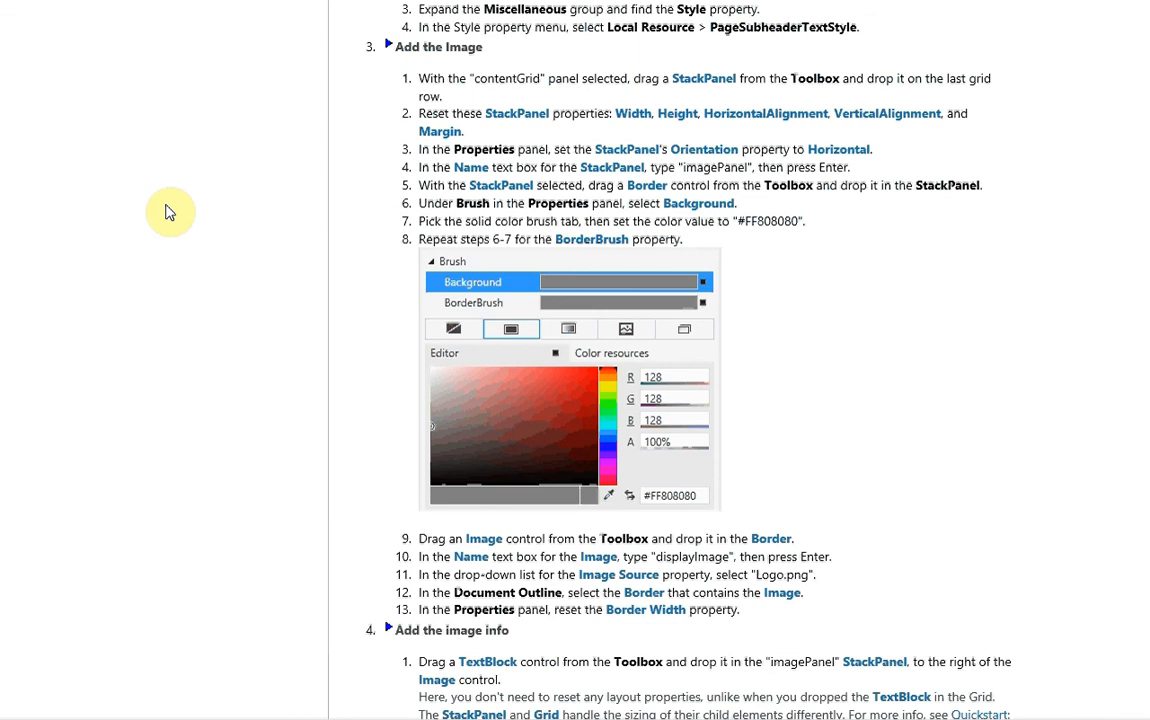
Scroll the MSDN tutorial down to the Add the Image steps.
scroll("down", 3)
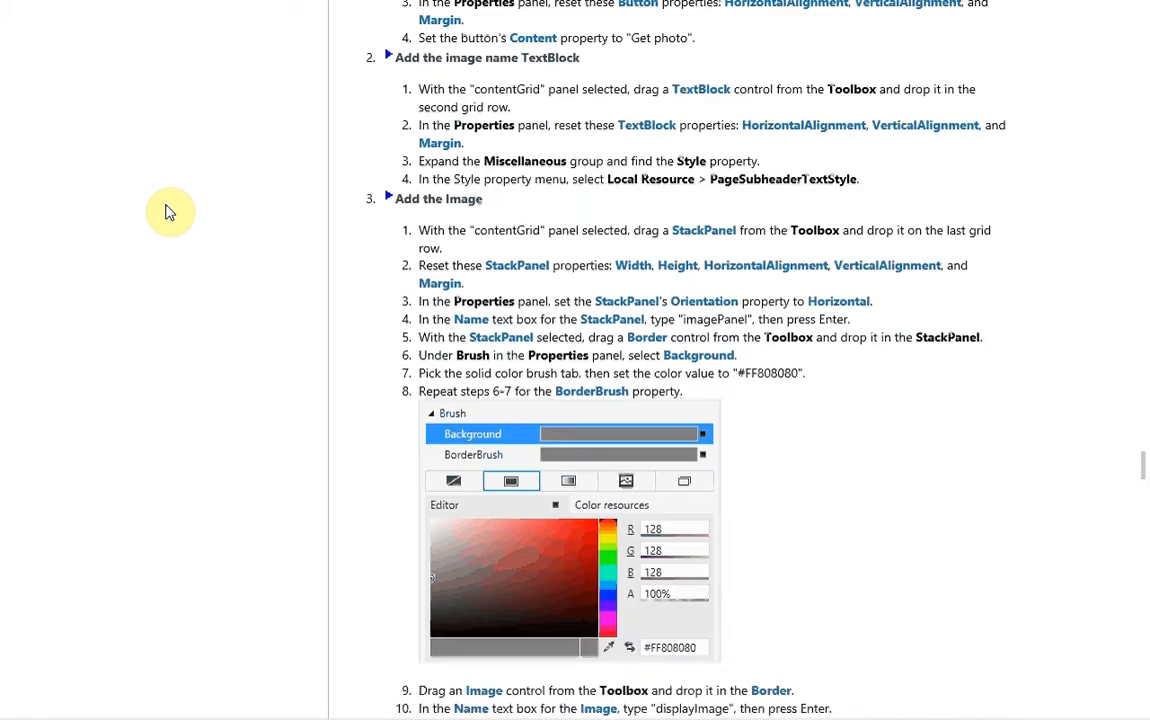
scroll("down", 3)
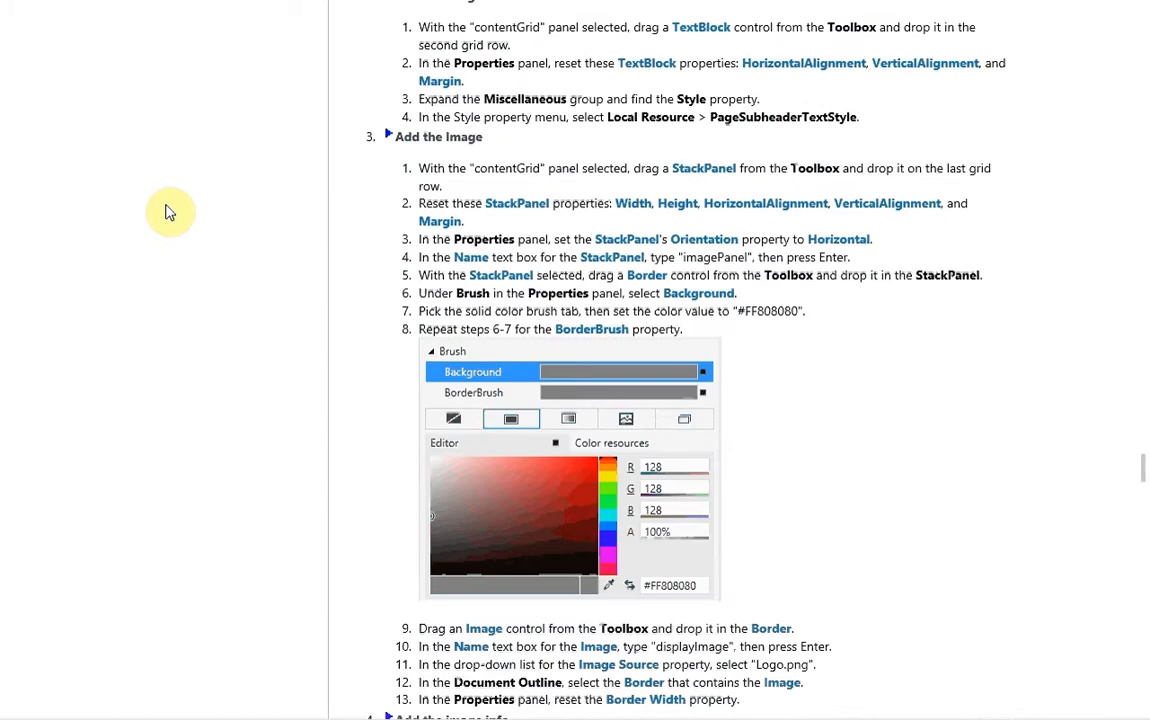
scroll("down", 3)
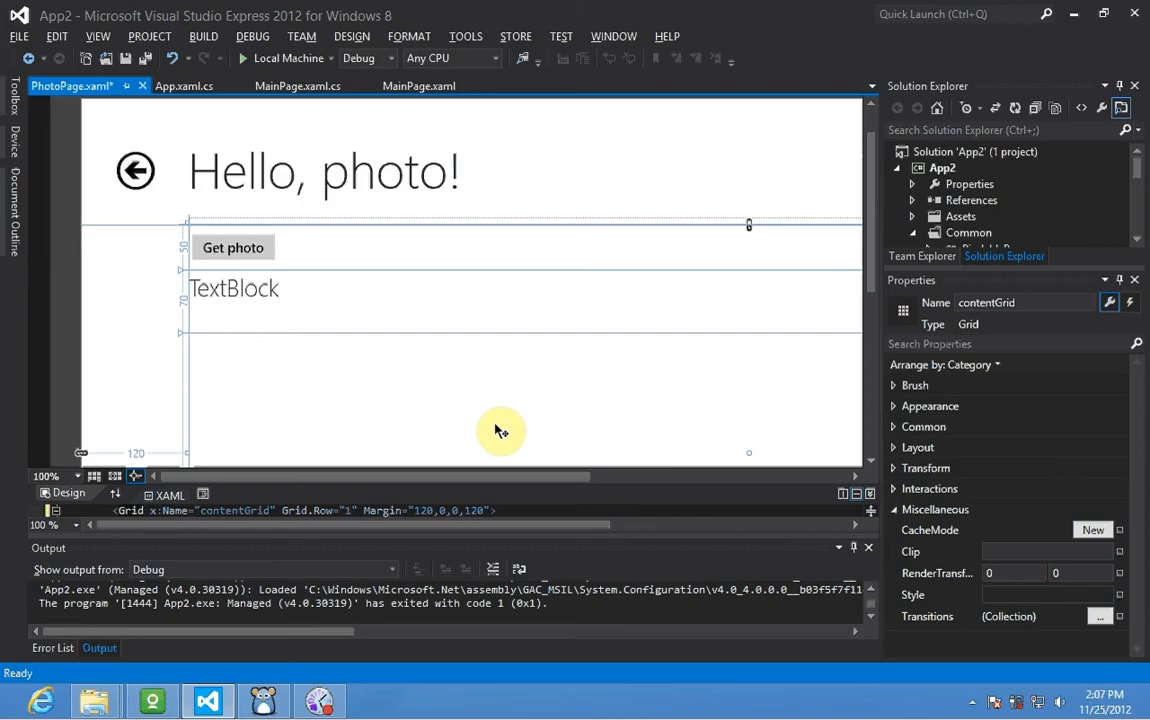
mouse_move(870, 248)
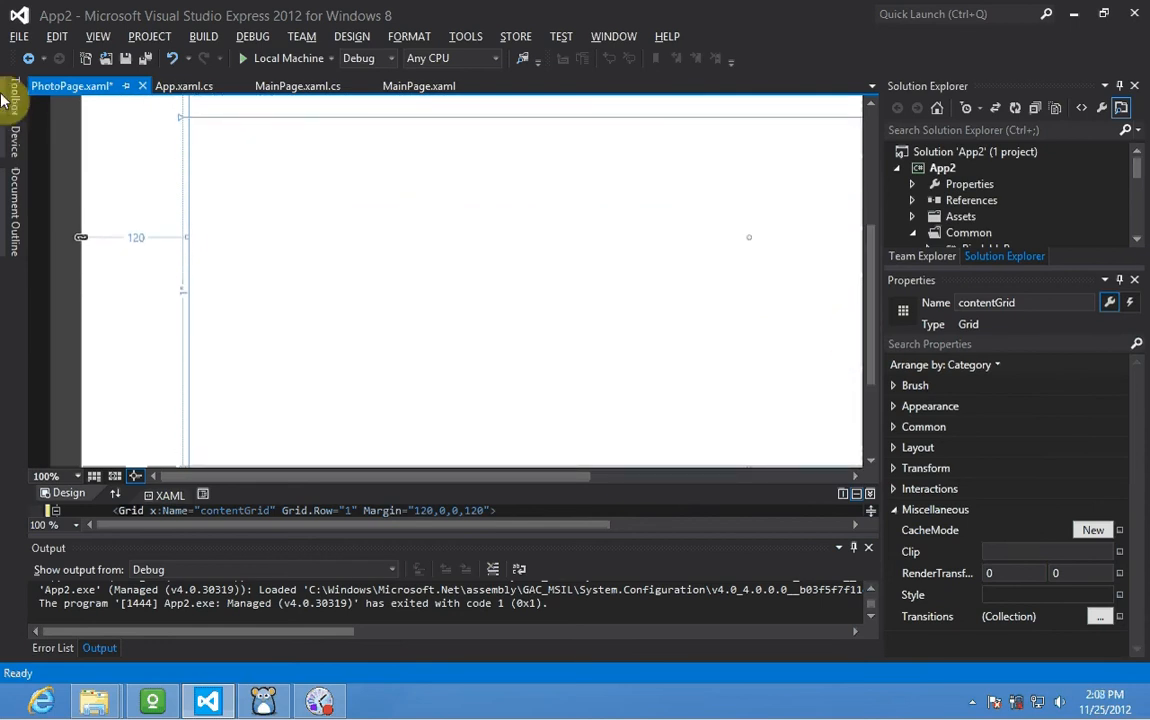
Pick the StackPanel control from the Toolbox for the last grid row.
left_click(10, 100)
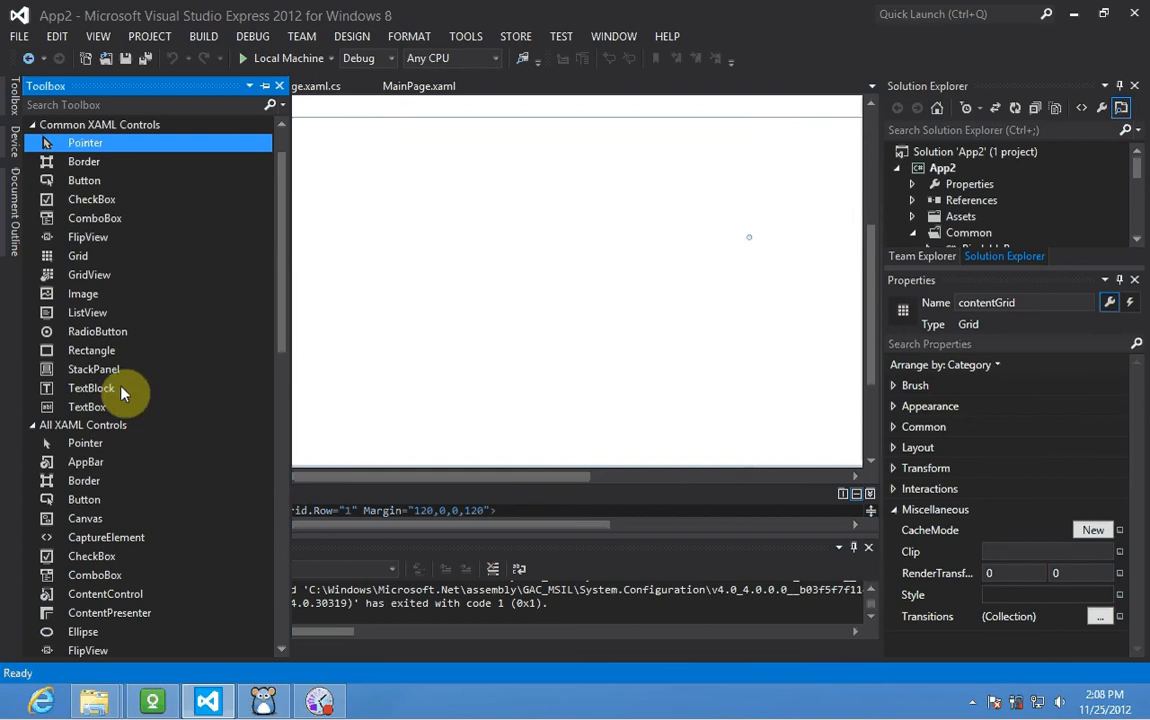
left_click(93, 369)
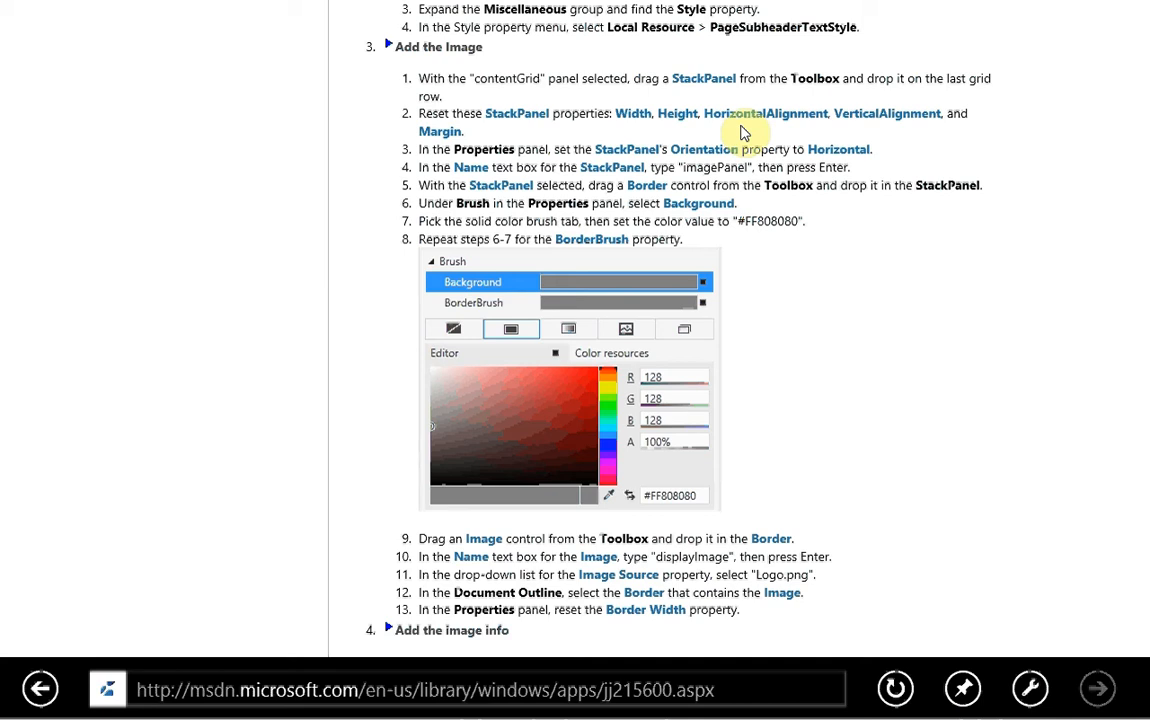
mouse_move(631, 113)
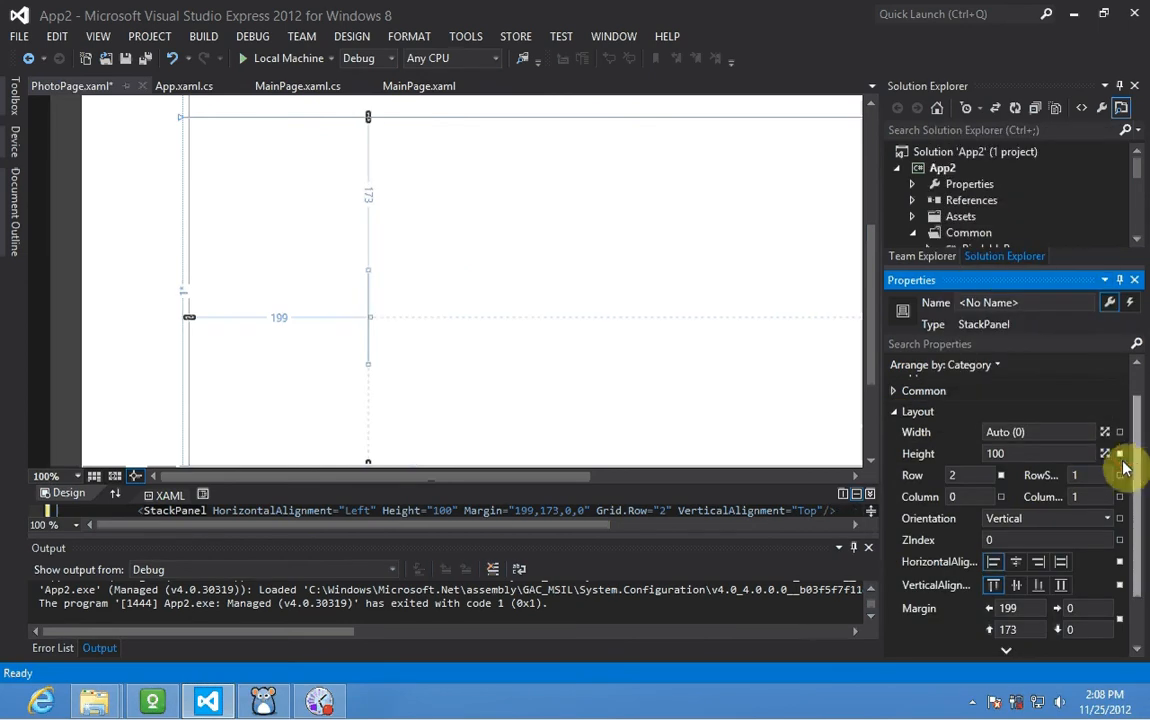
Reset the StackPanel's Height and clear its Margin.
left_click(1119, 453)
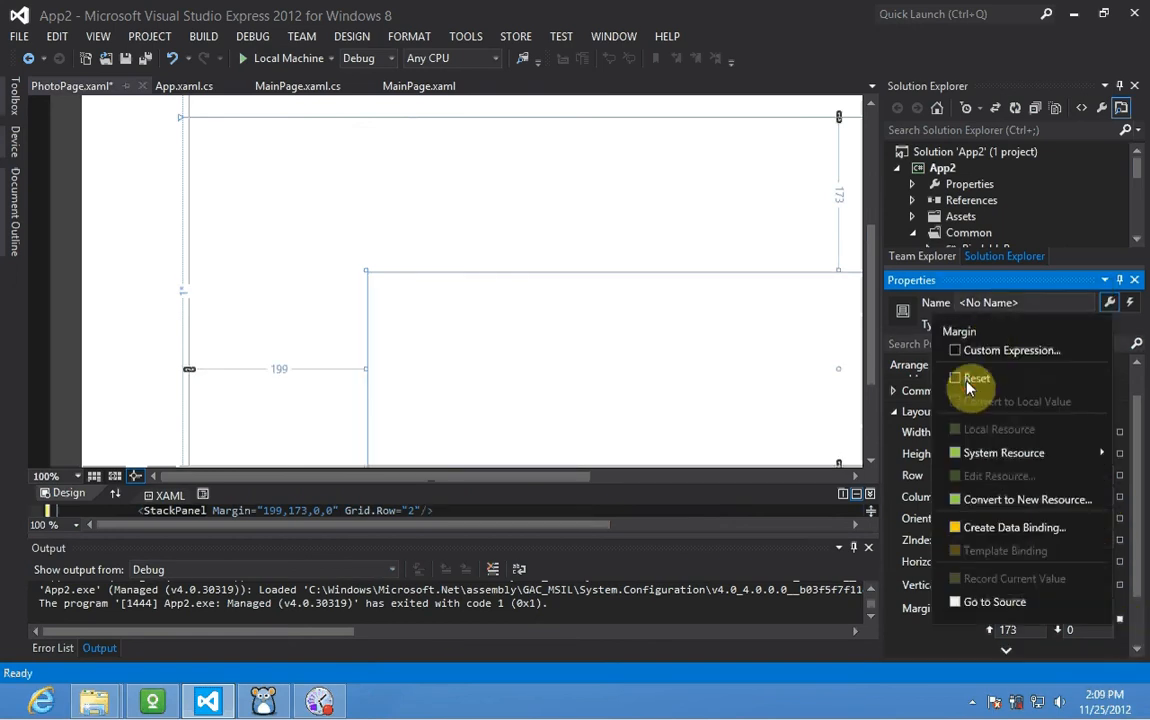
left_click(976, 378)
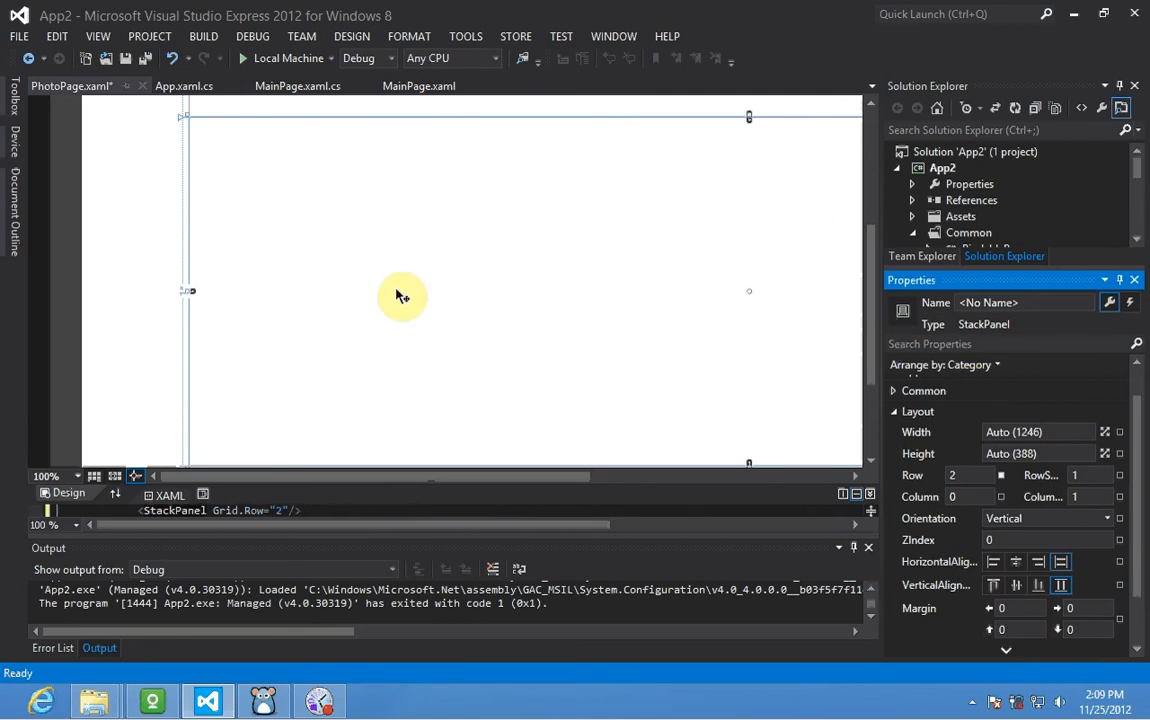
mouse_move(210, 235)
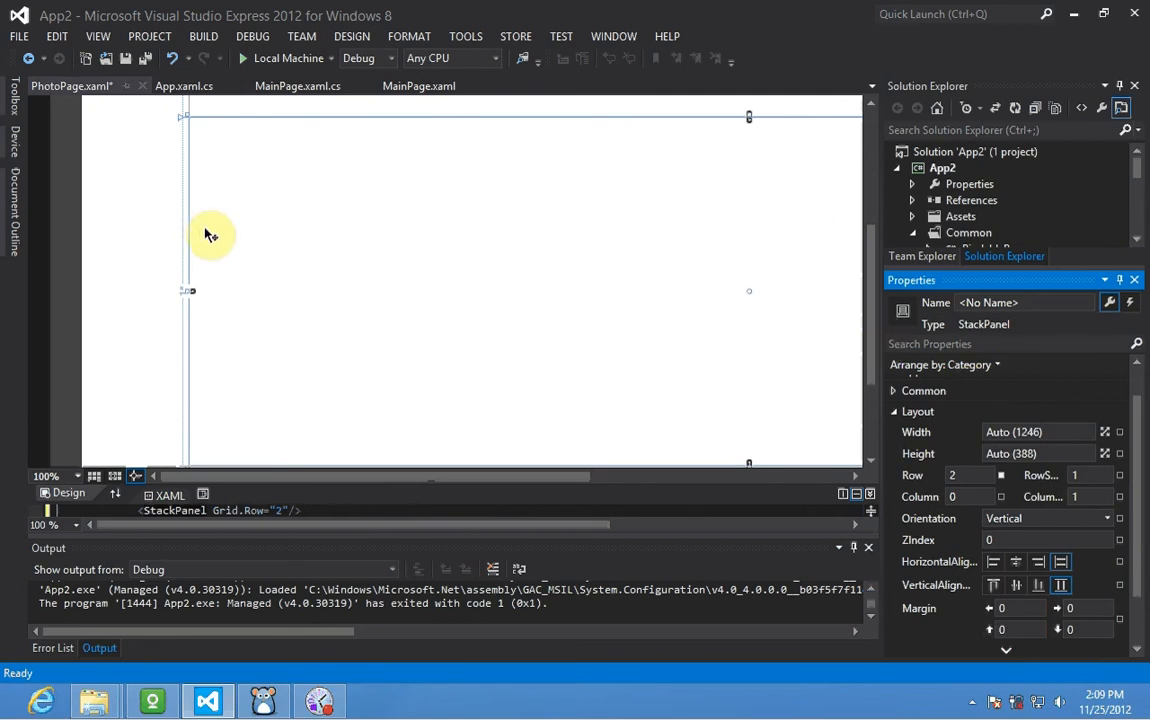
mouse_move(378, 333)
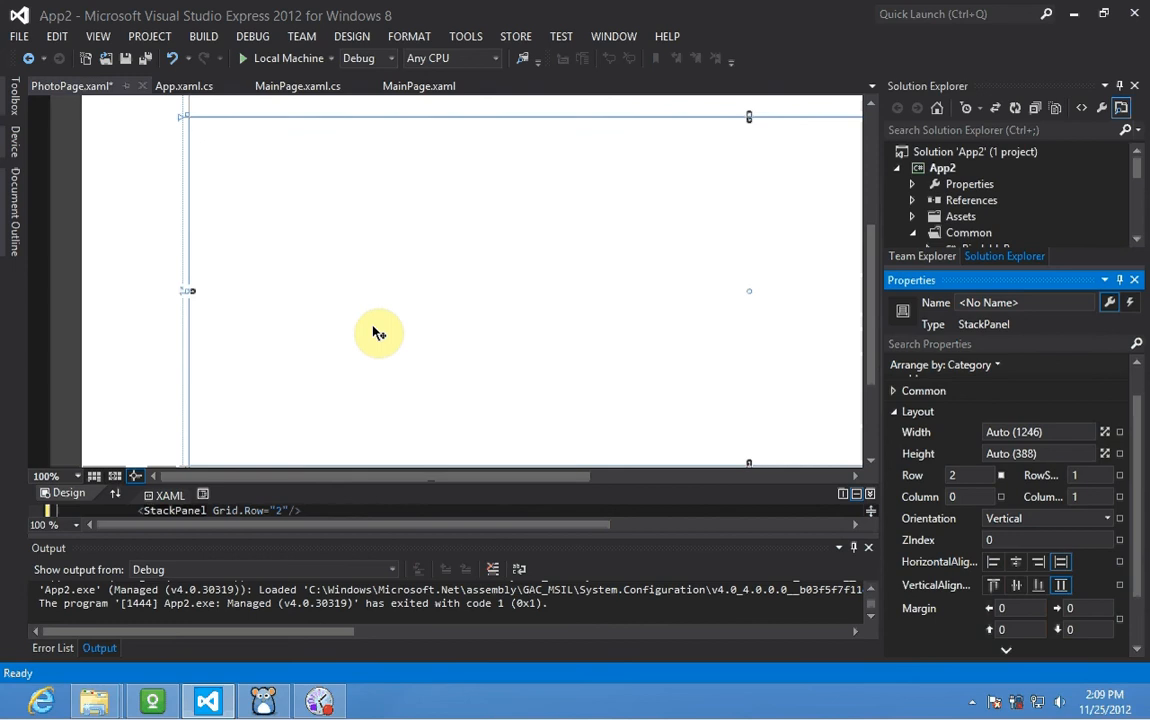
Check the tutorial, then begin naming the StackPanel imagePanel.
key("alt+tab")
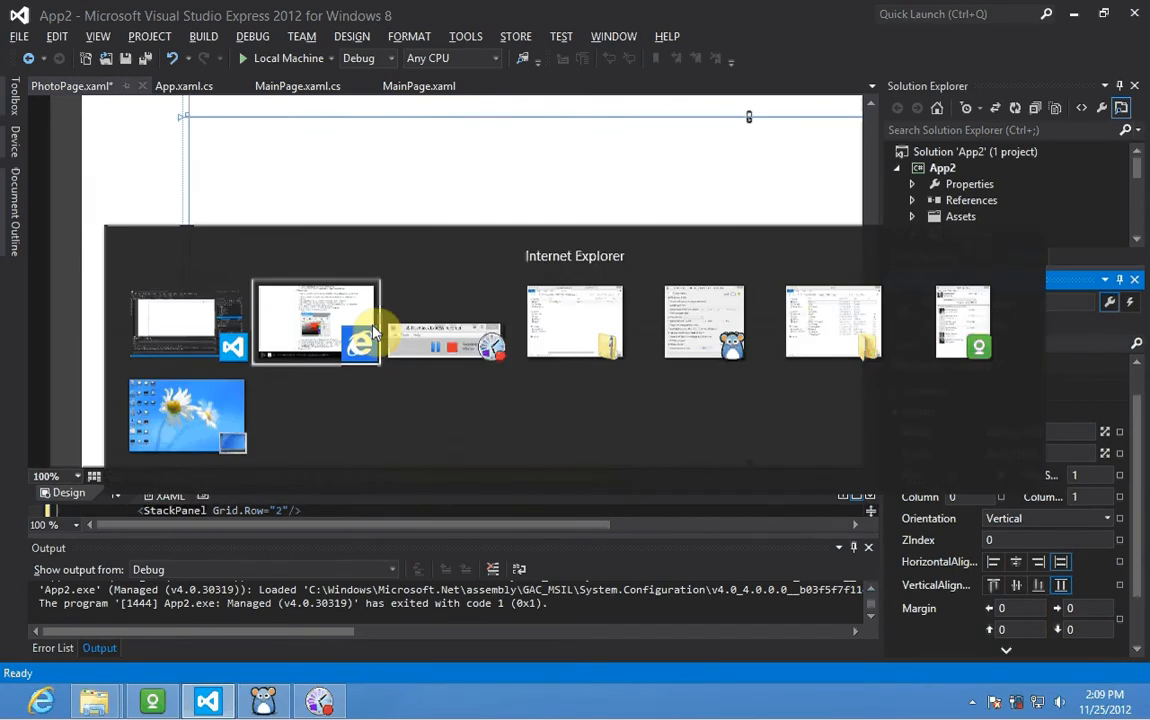
left_click(316, 321)
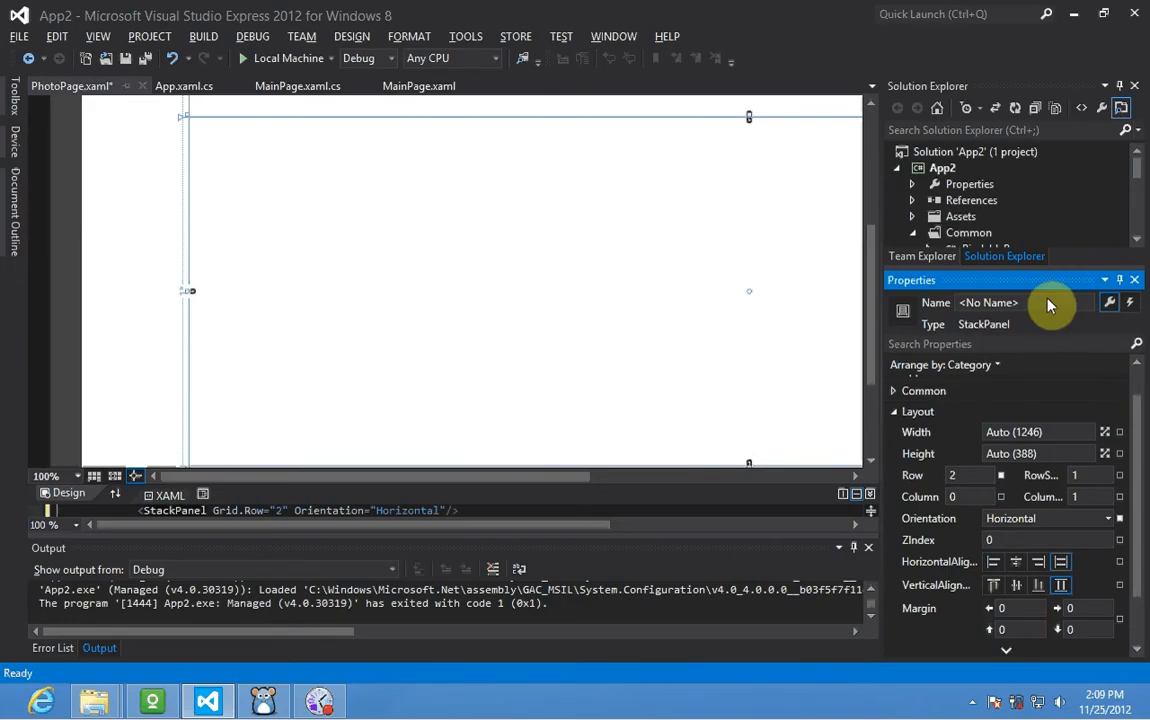
left_click(990, 302)
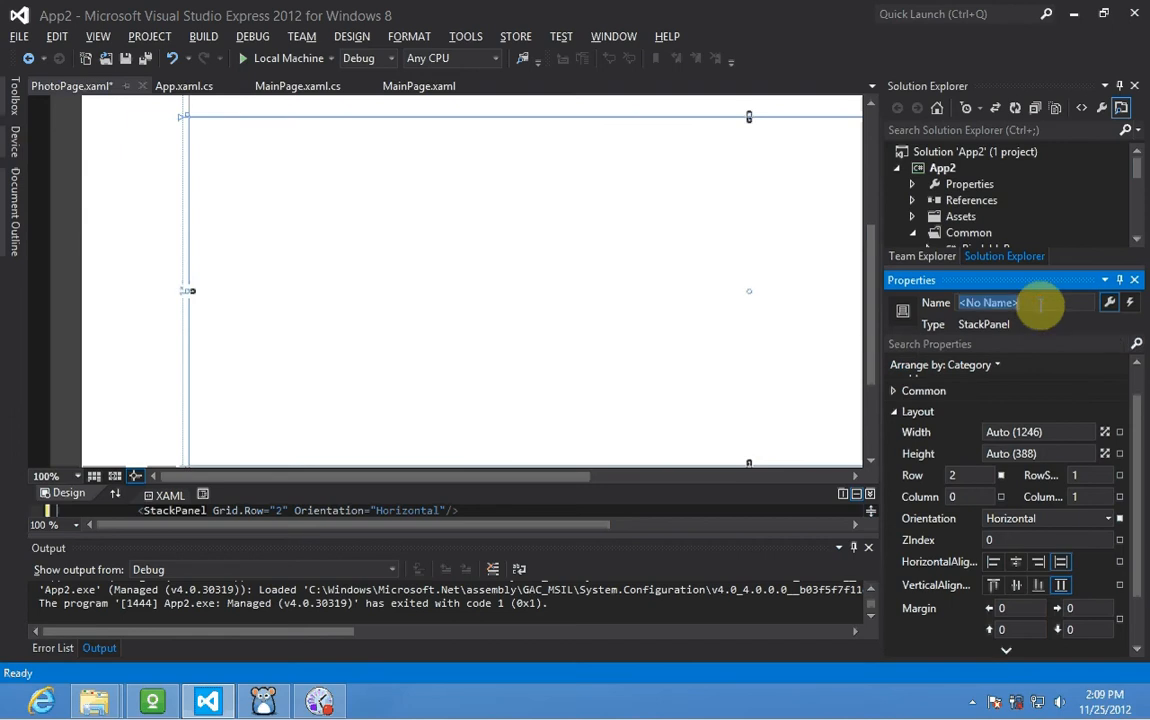
type("imagePanel")
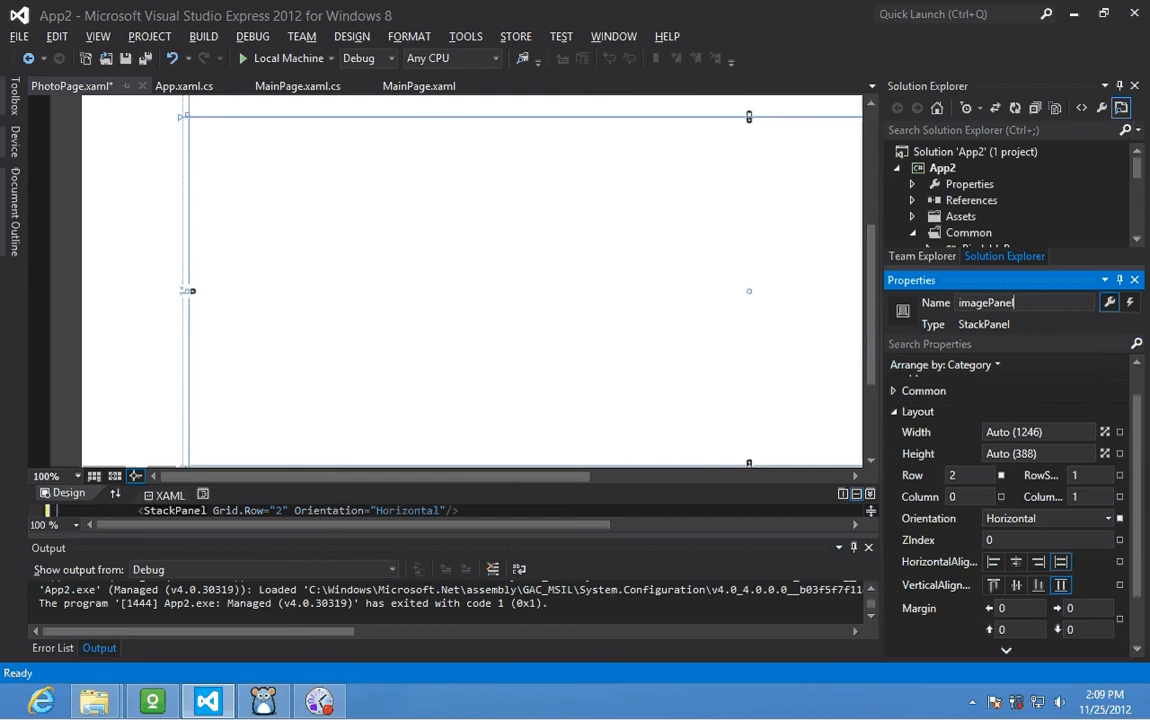
mouse_move(718, 434)
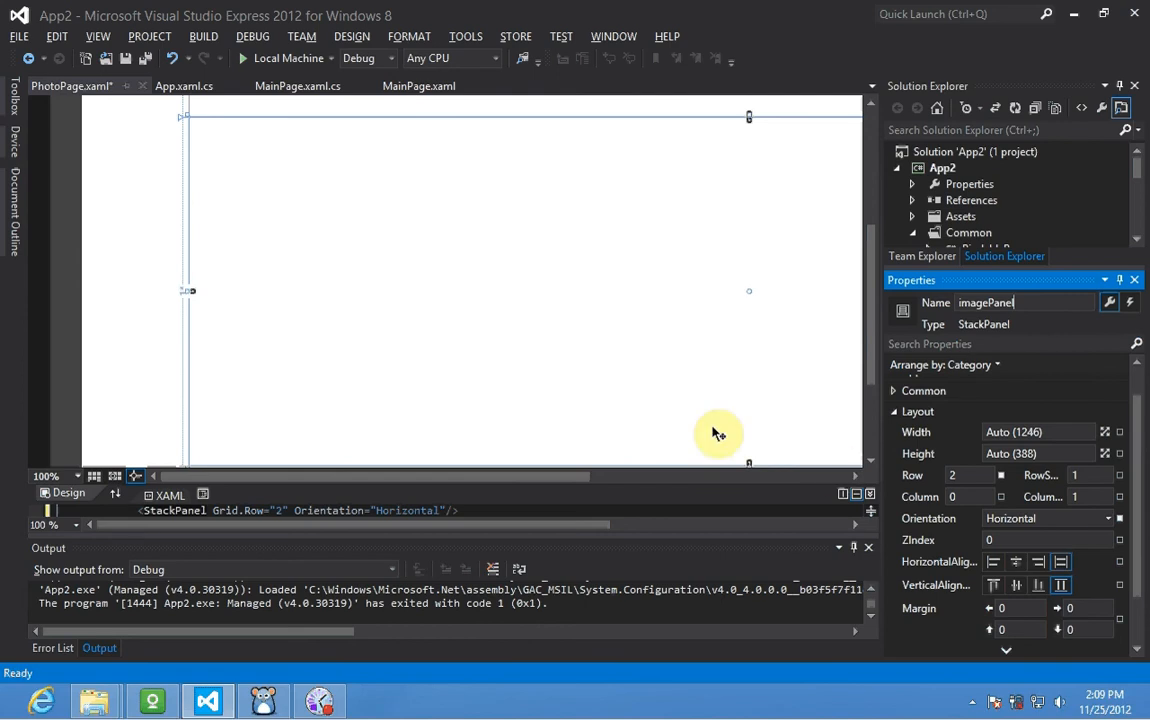
mouse_move(742, 294)
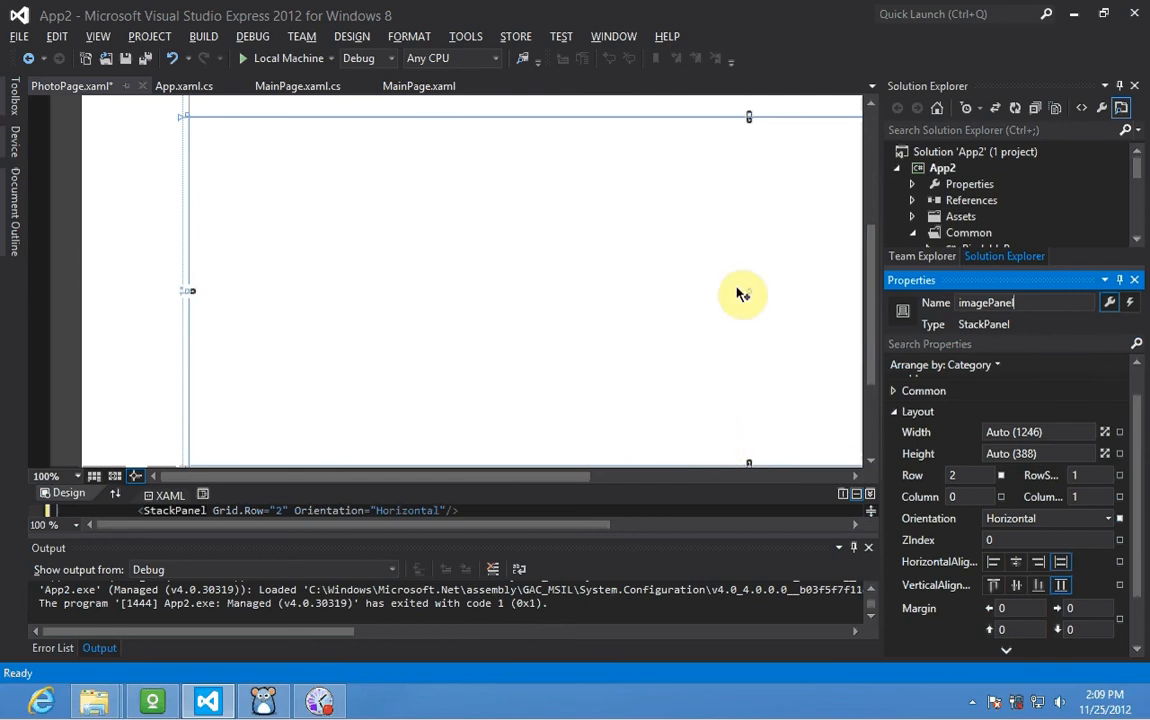
mouse_move(643, 428)
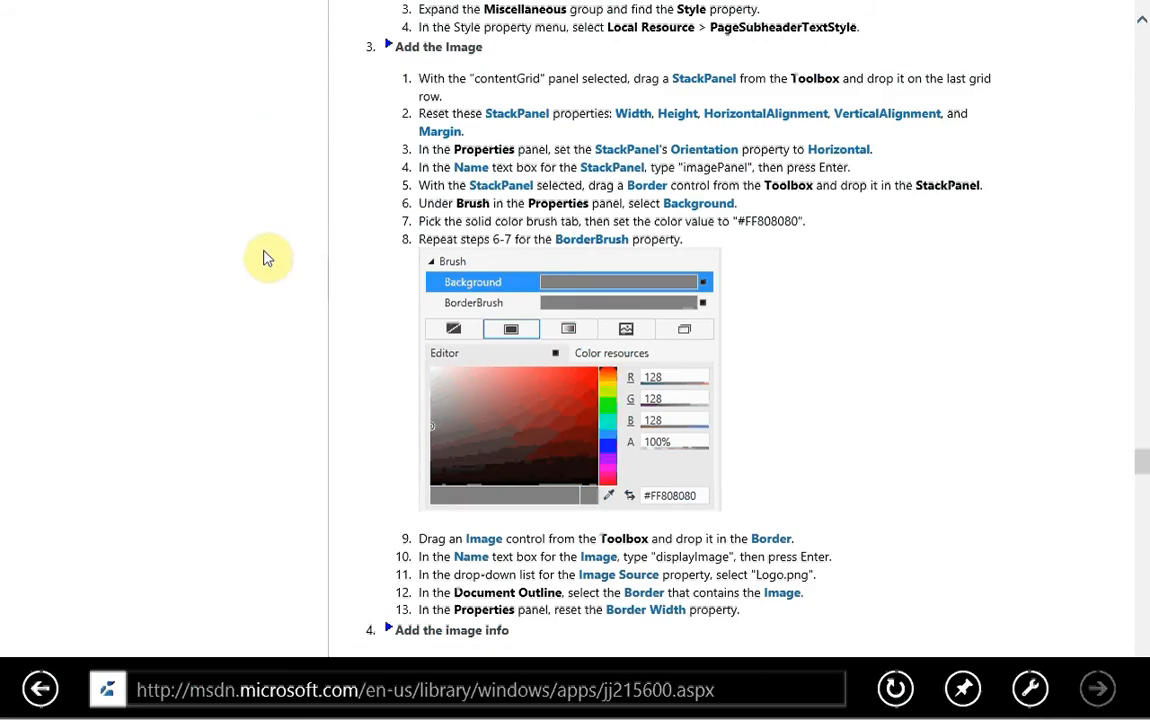
Scroll the tutorial to the steps for adding a gray Border.
scroll("down", 3)
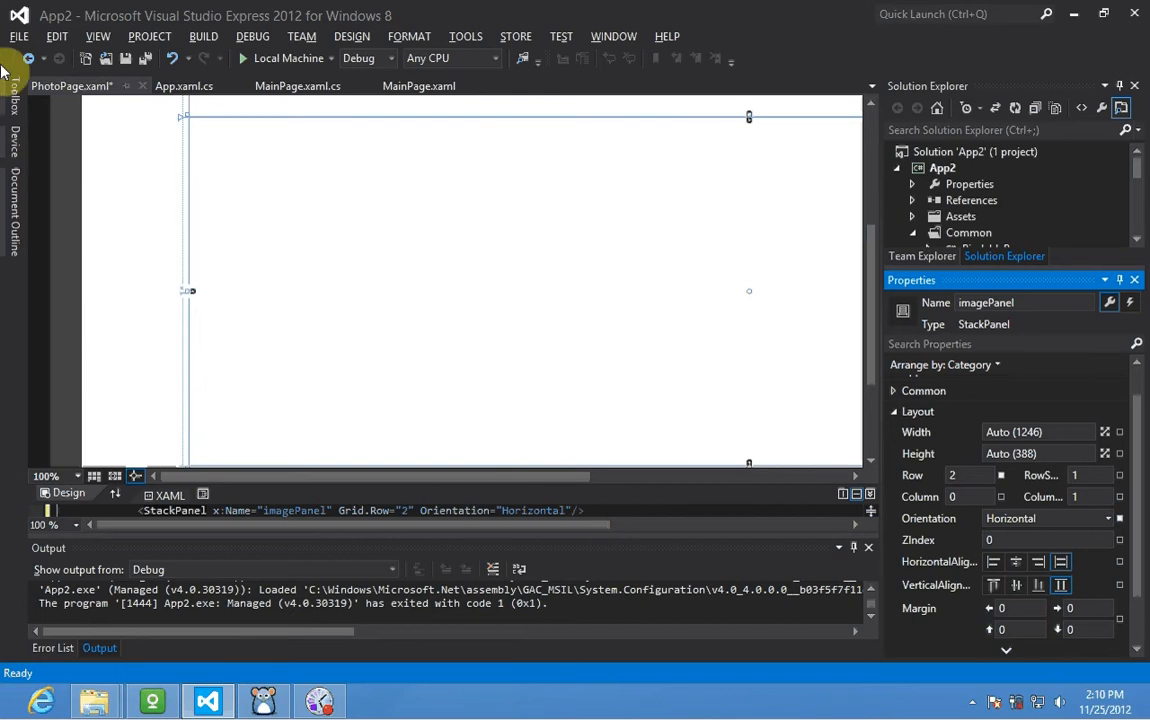
Open the XAML controls Toolbox to get a Border.
left_click(14, 90)
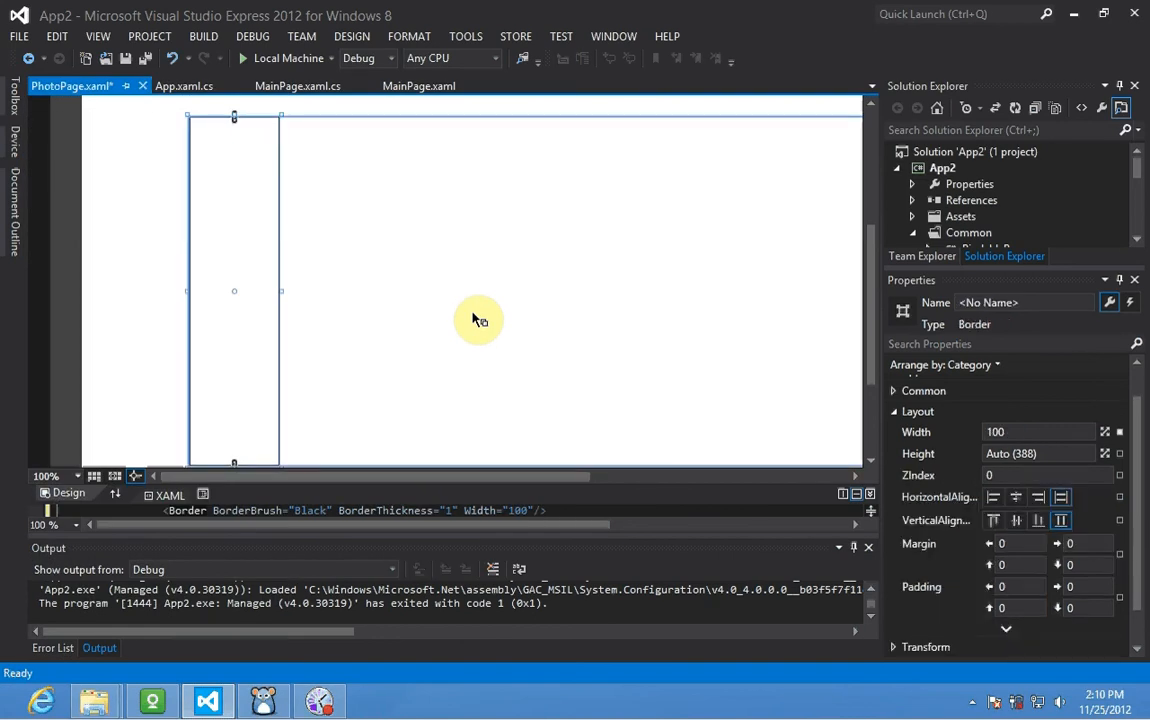
mouse_move(481, 308)
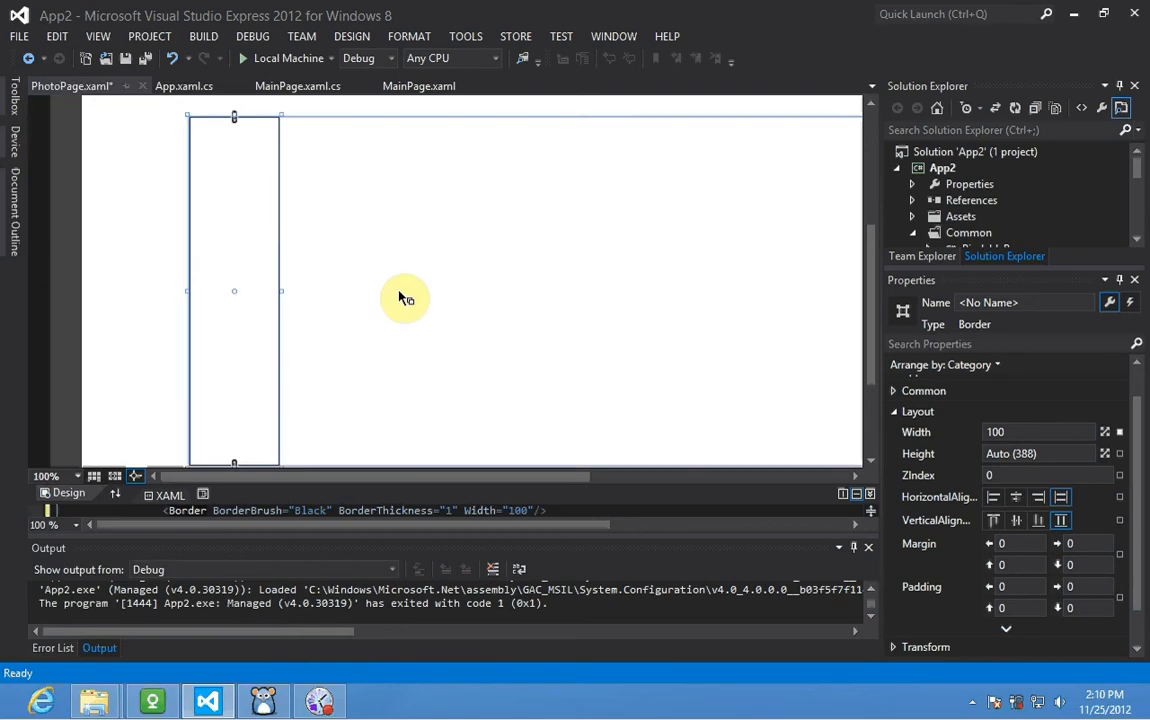
right_click(405, 298)
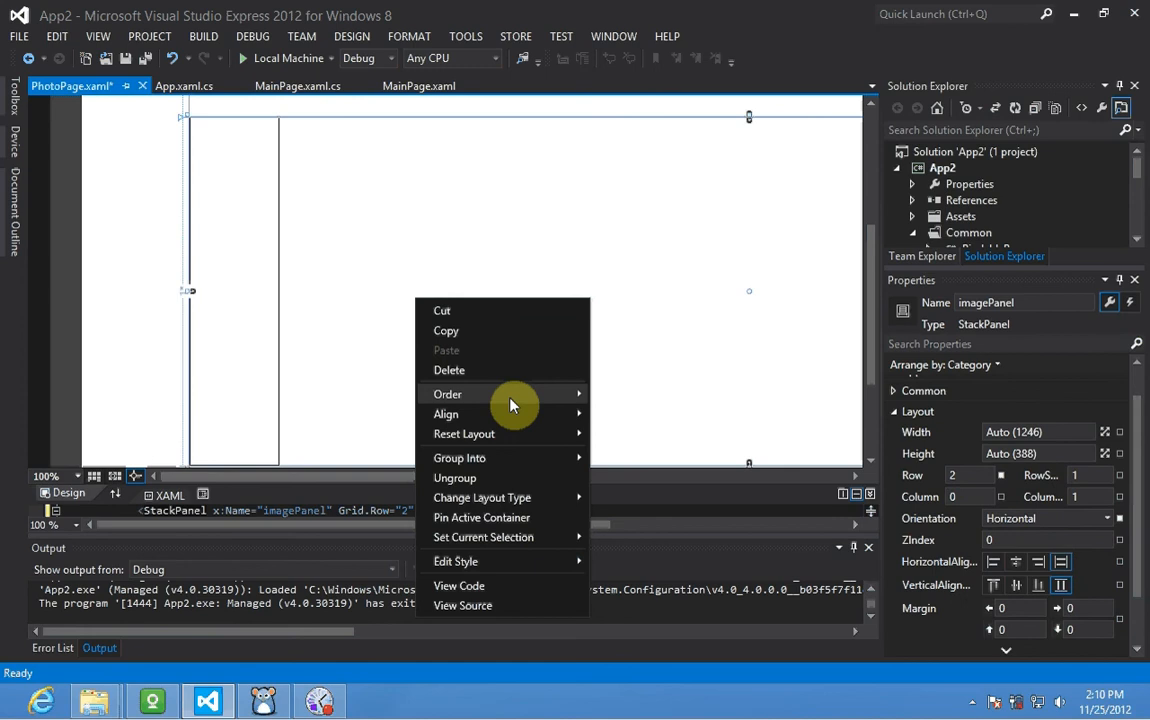
mouse_move(447, 394)
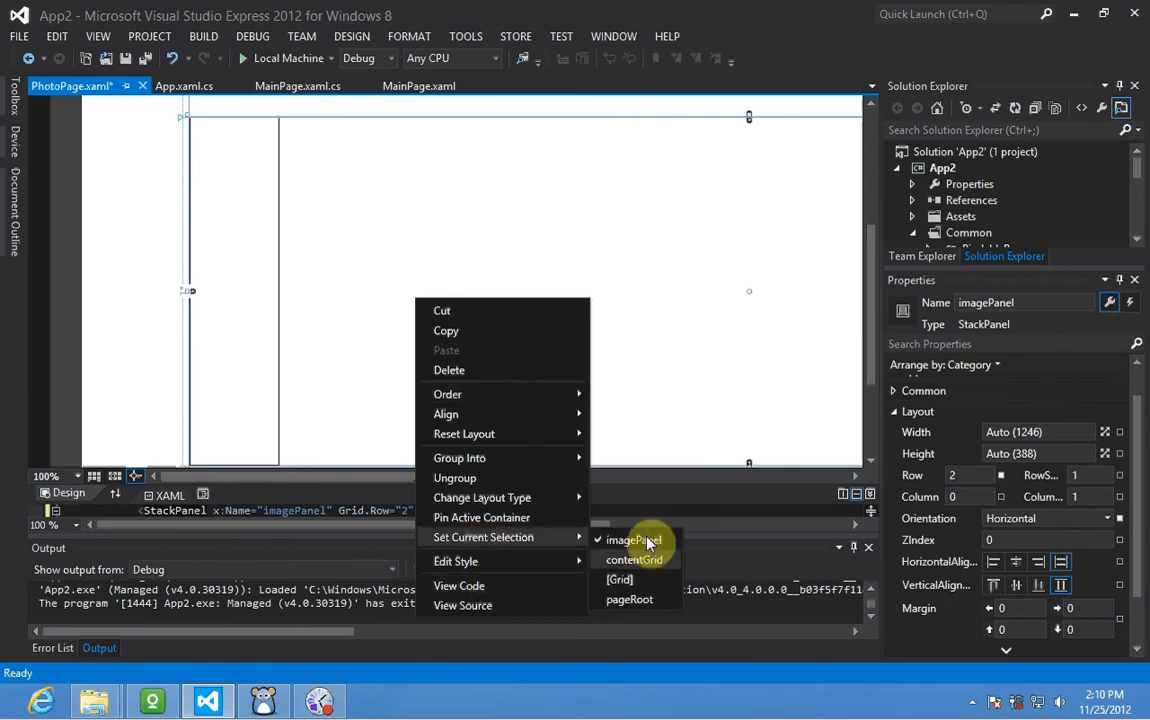
mouse_move(640, 617)
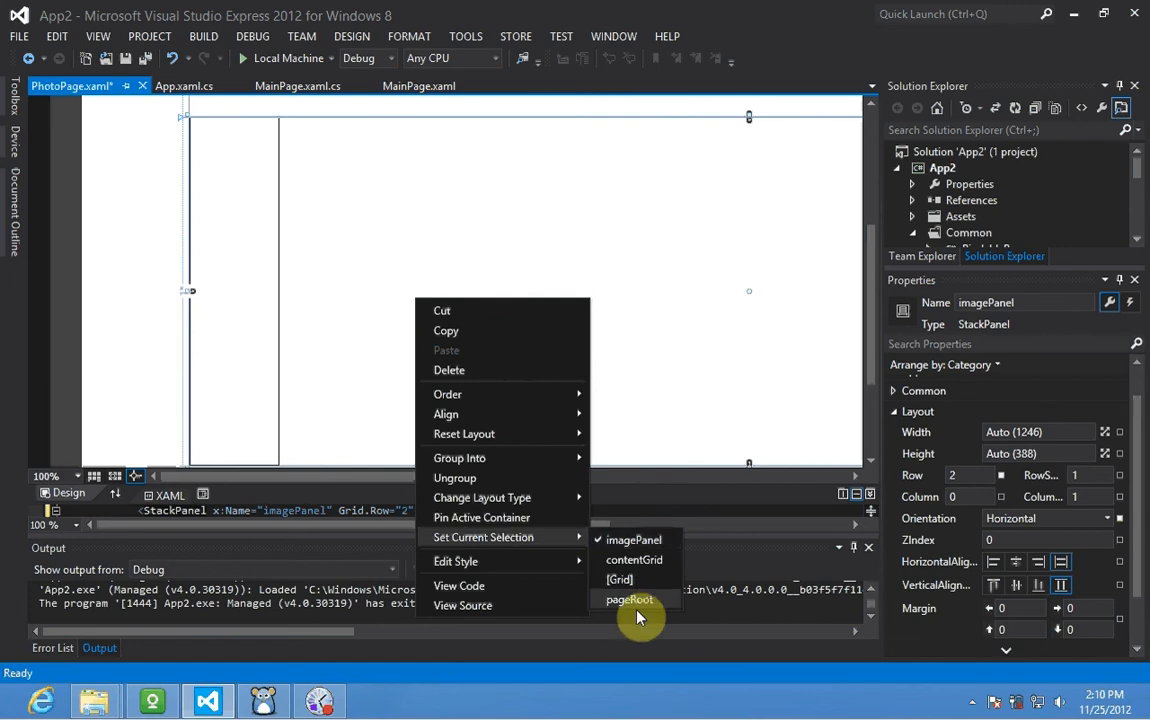
mouse_move(634, 540)
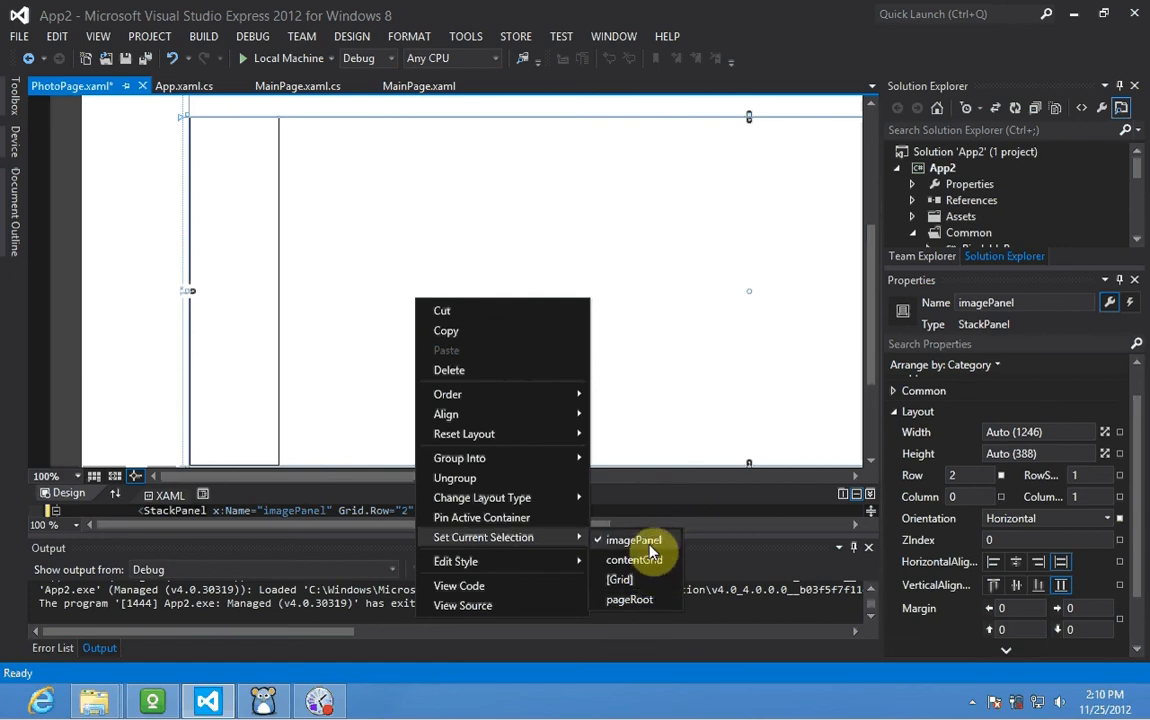
mouse_move(635, 559)
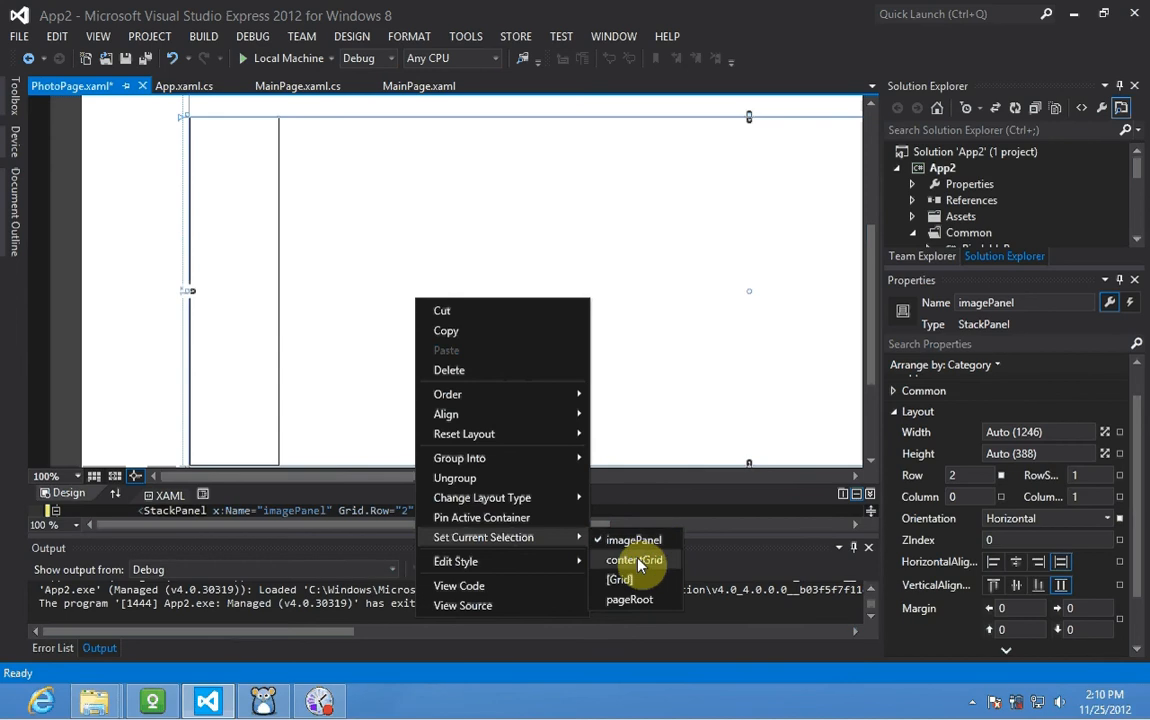
mouse_move(630, 599)
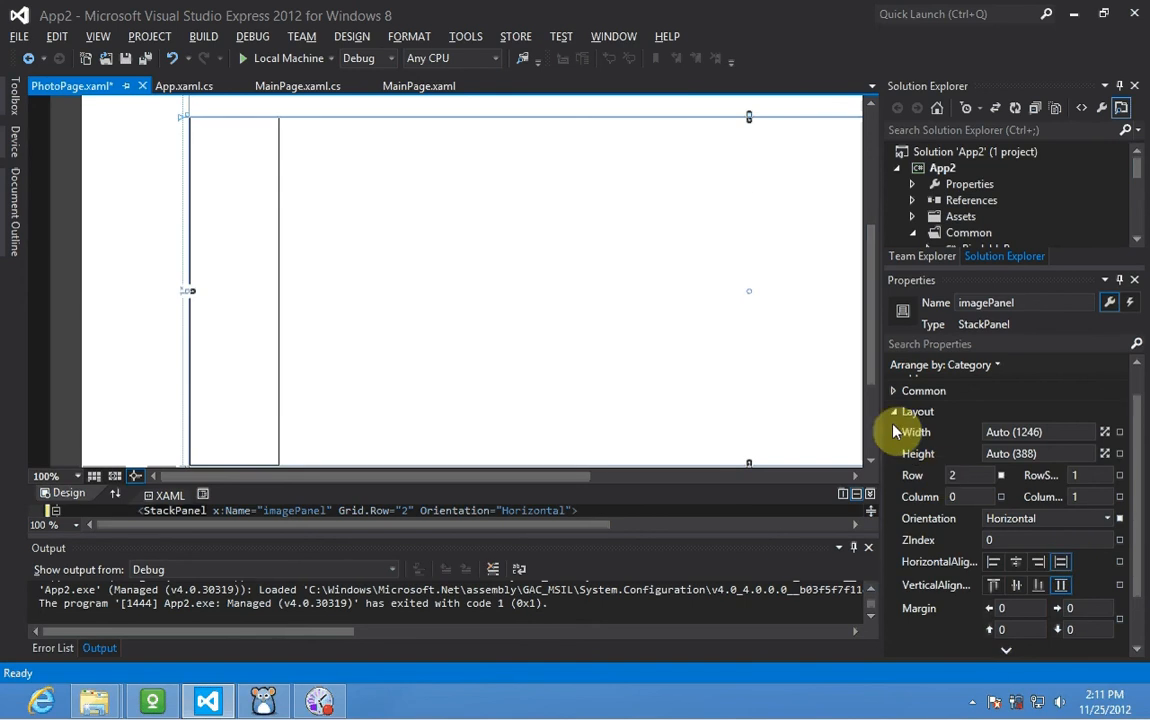
Collapse the Layout properties and select the [Border] node under imagePanel.
left_click(917, 411)
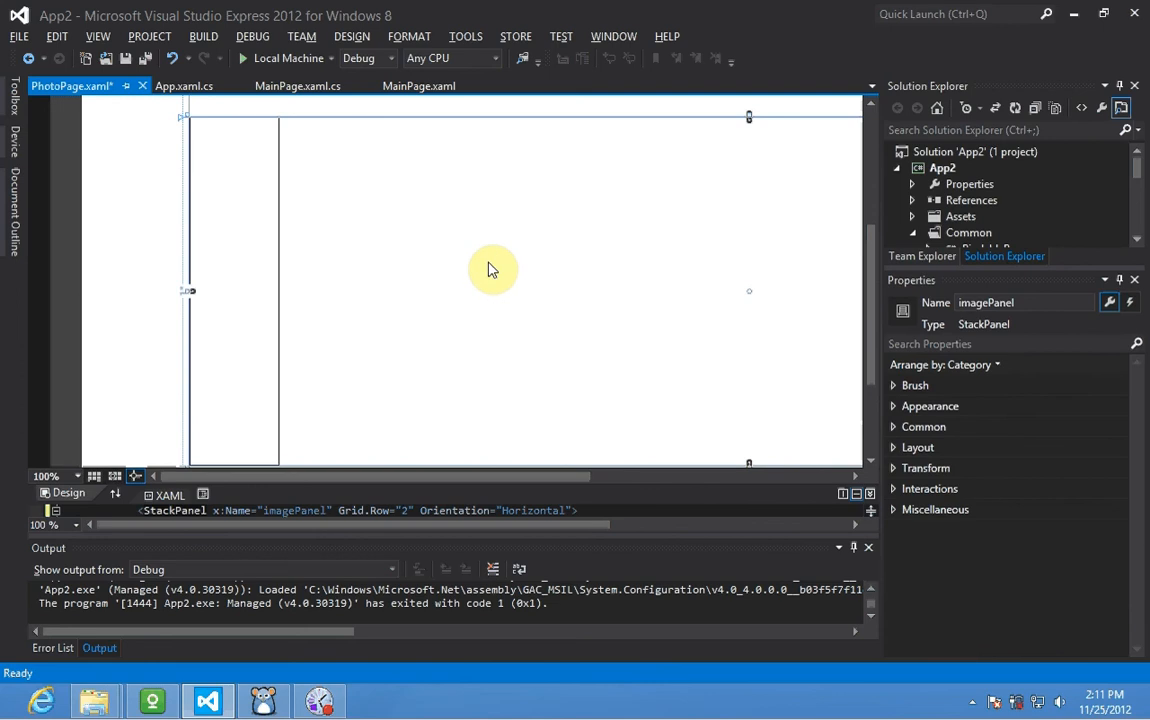
right_click(491, 270)
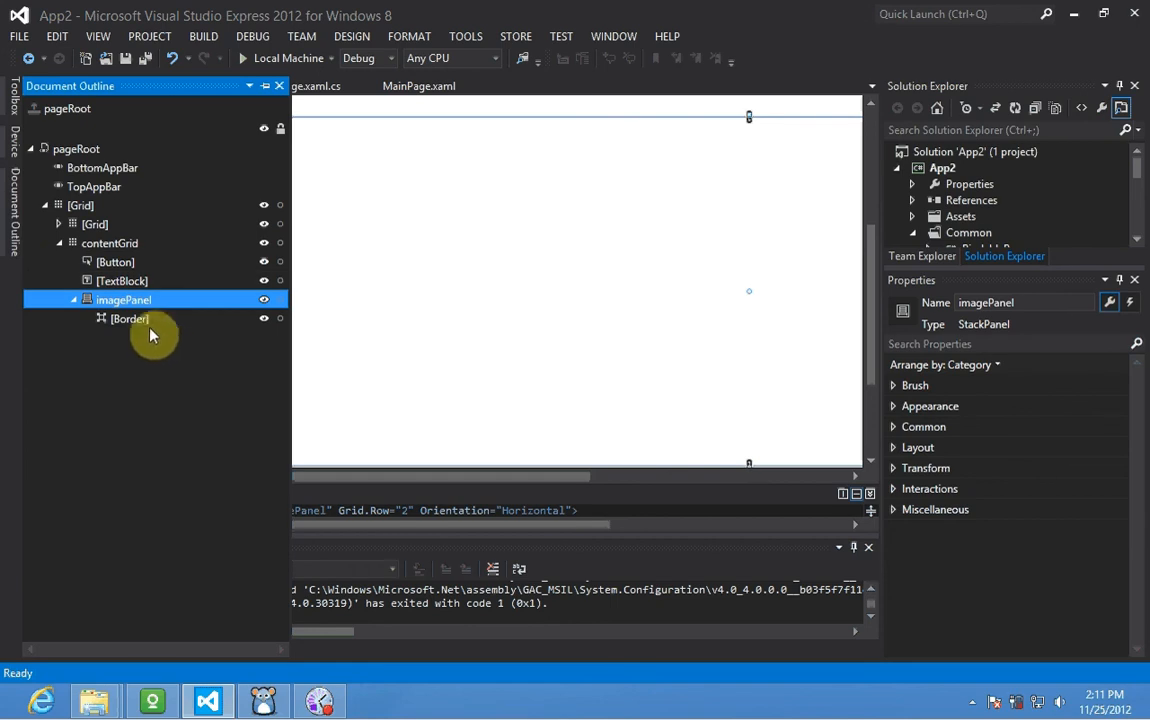
left_click(129, 318)
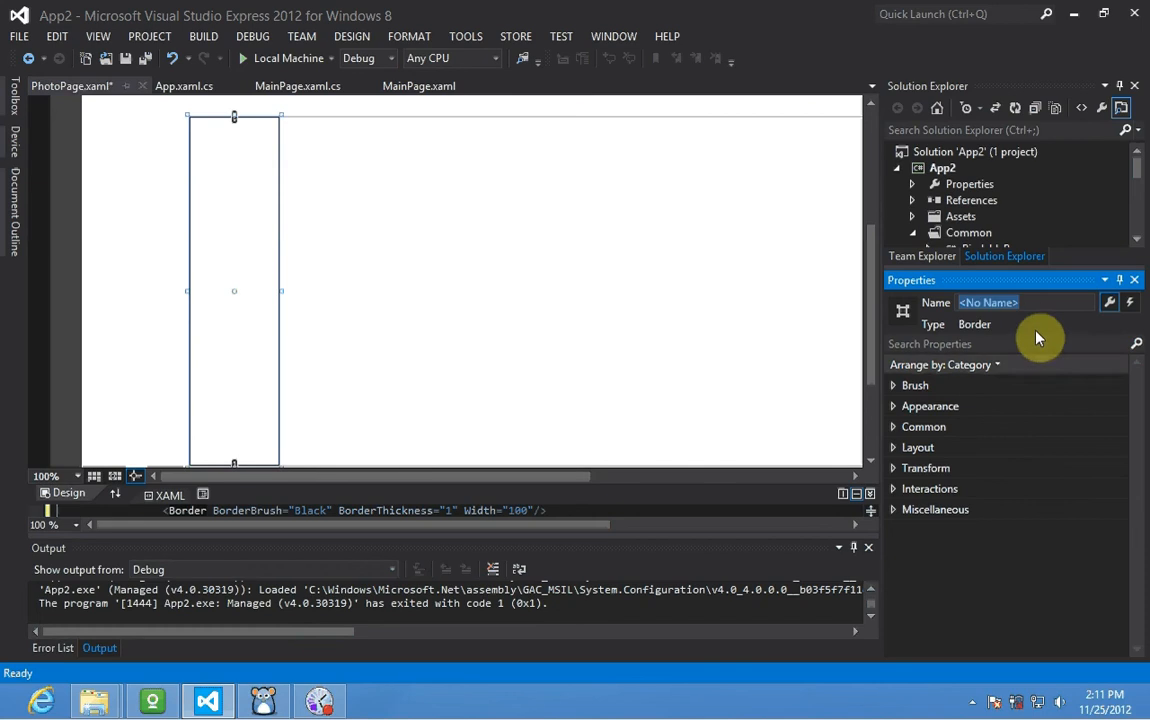
mouse_move(1043, 332)
type("B")
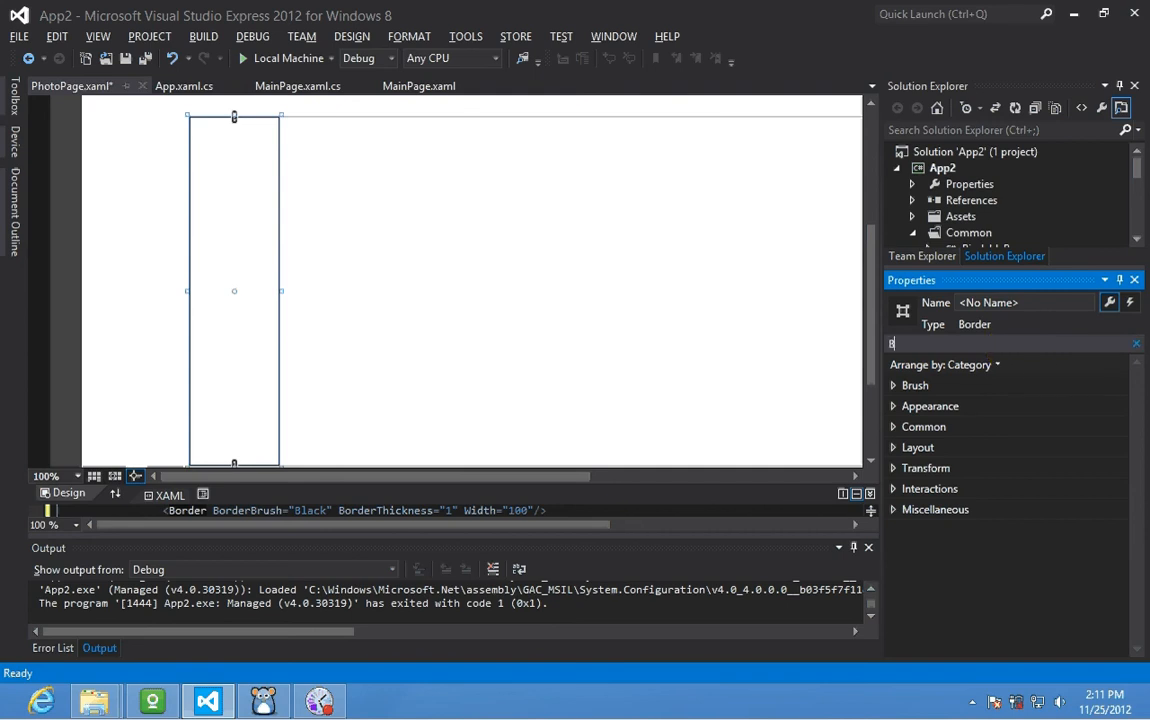
Filter the Border's properties by 'Brush' and open the Background property options.
type("rush")
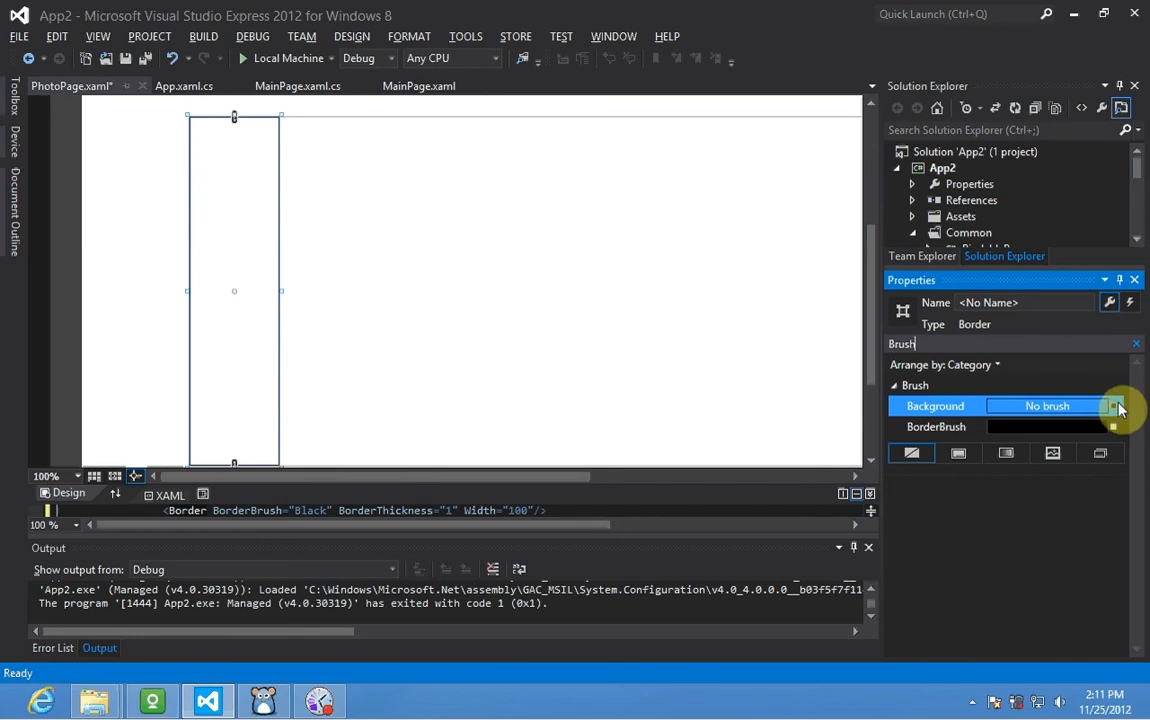
left_click(1113, 406)
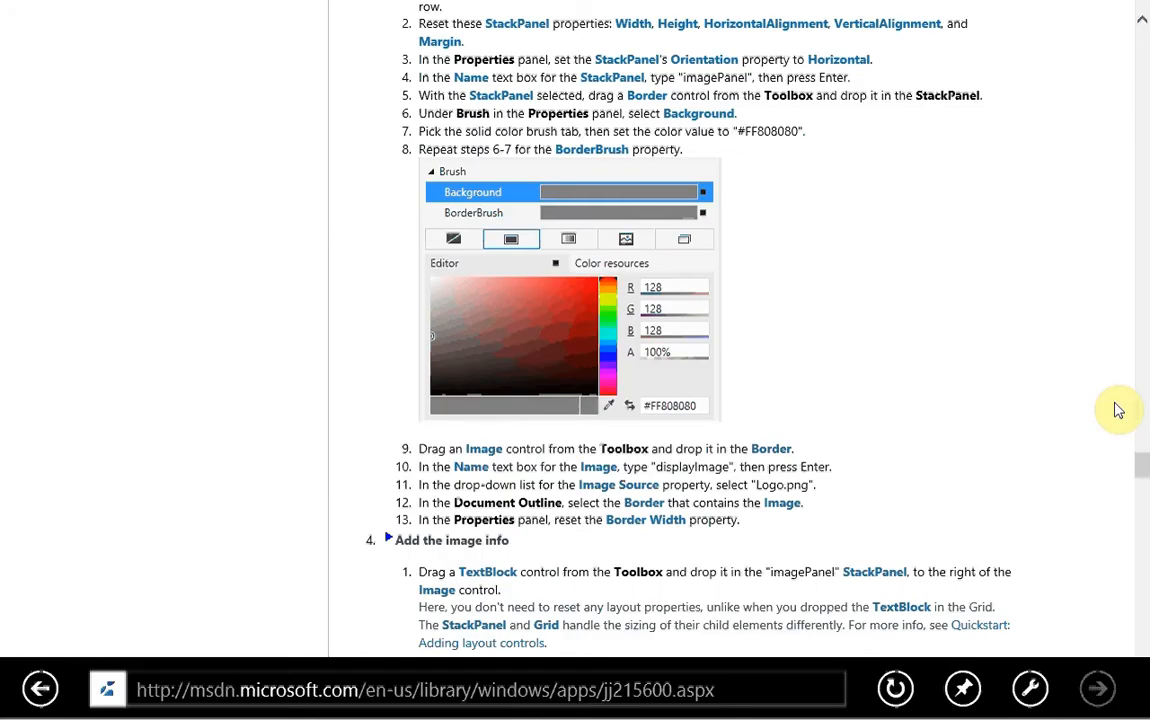
mouse_move(743, 250)
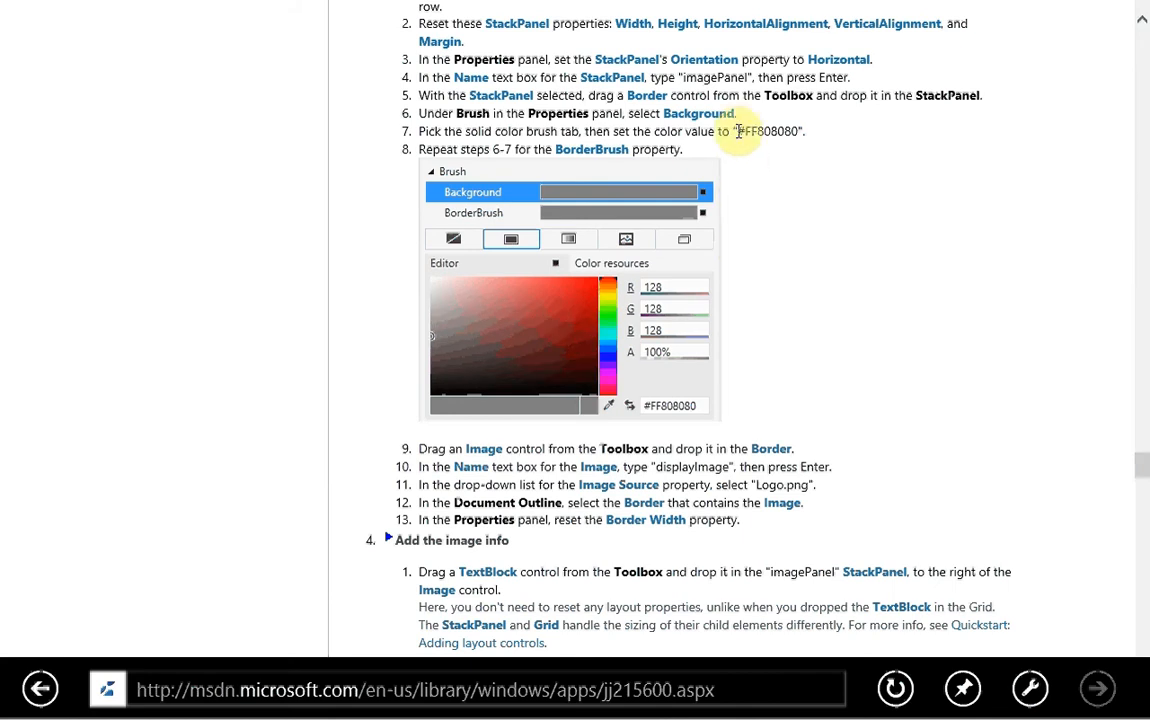
double_click(765, 131)
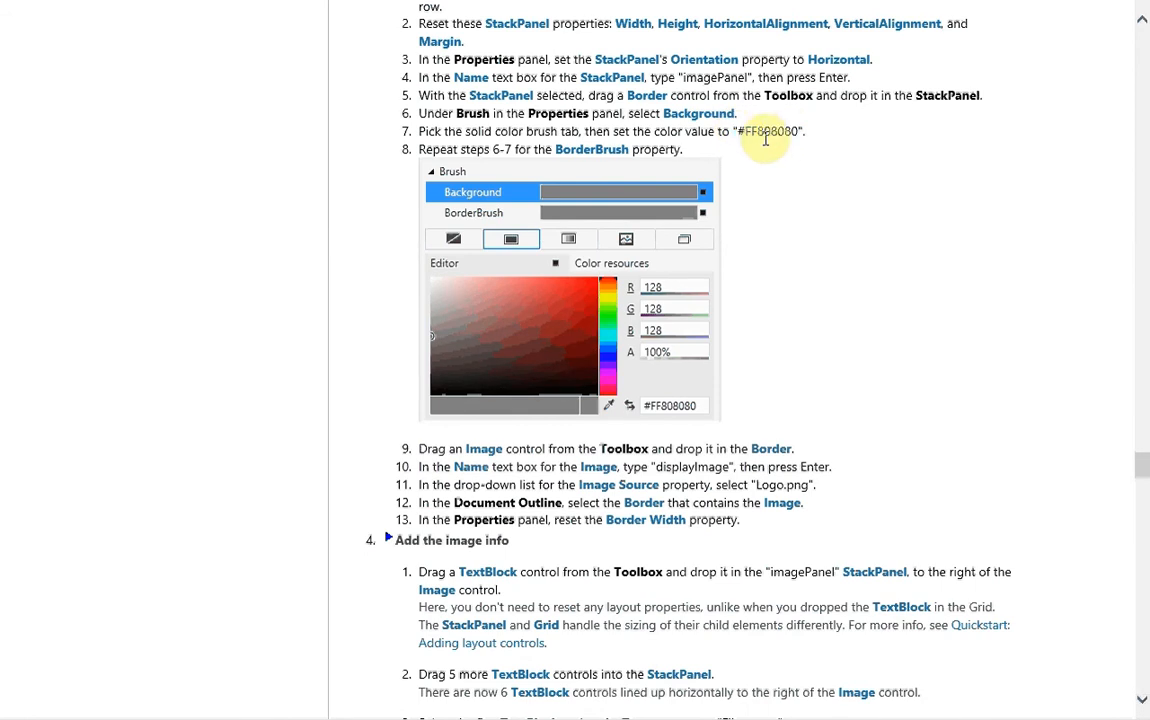
double_click(769, 131)
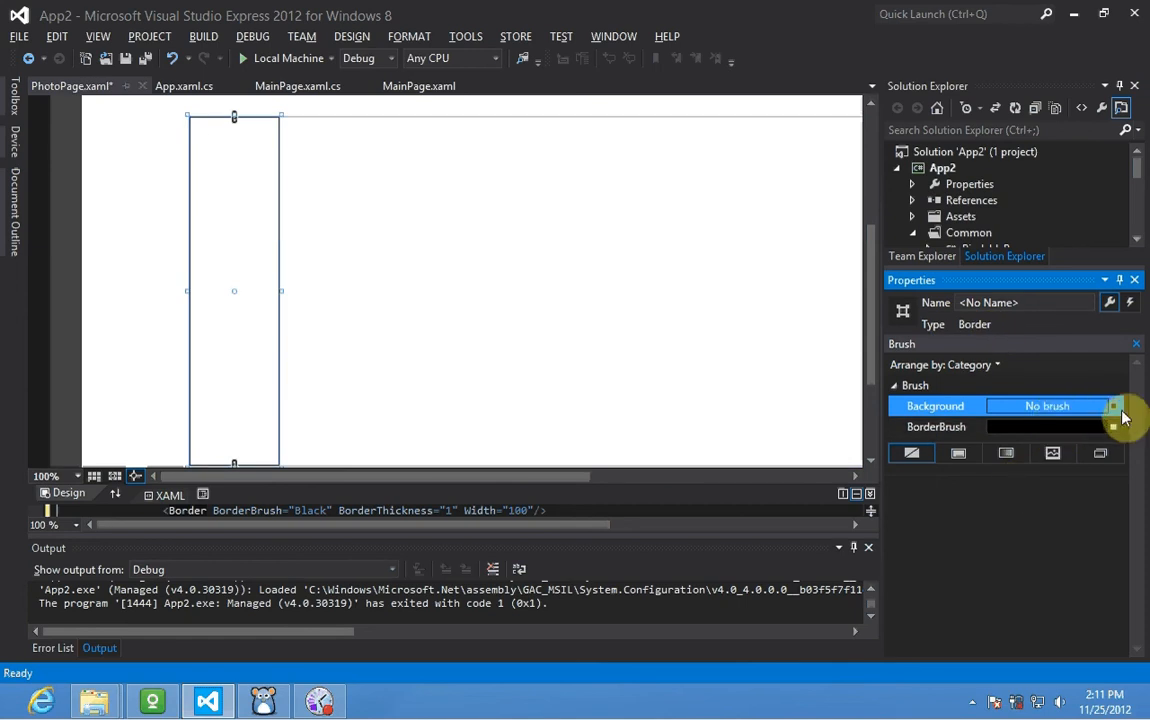
left_click(1113, 406)
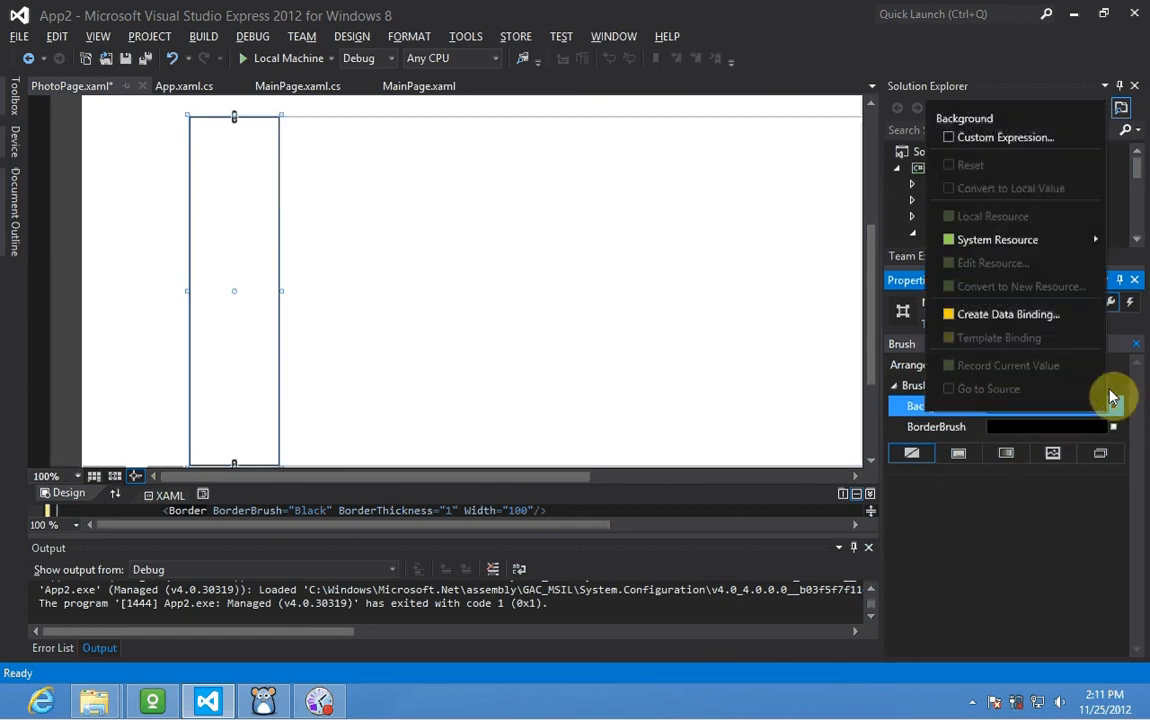
mouse_move(1035, 245)
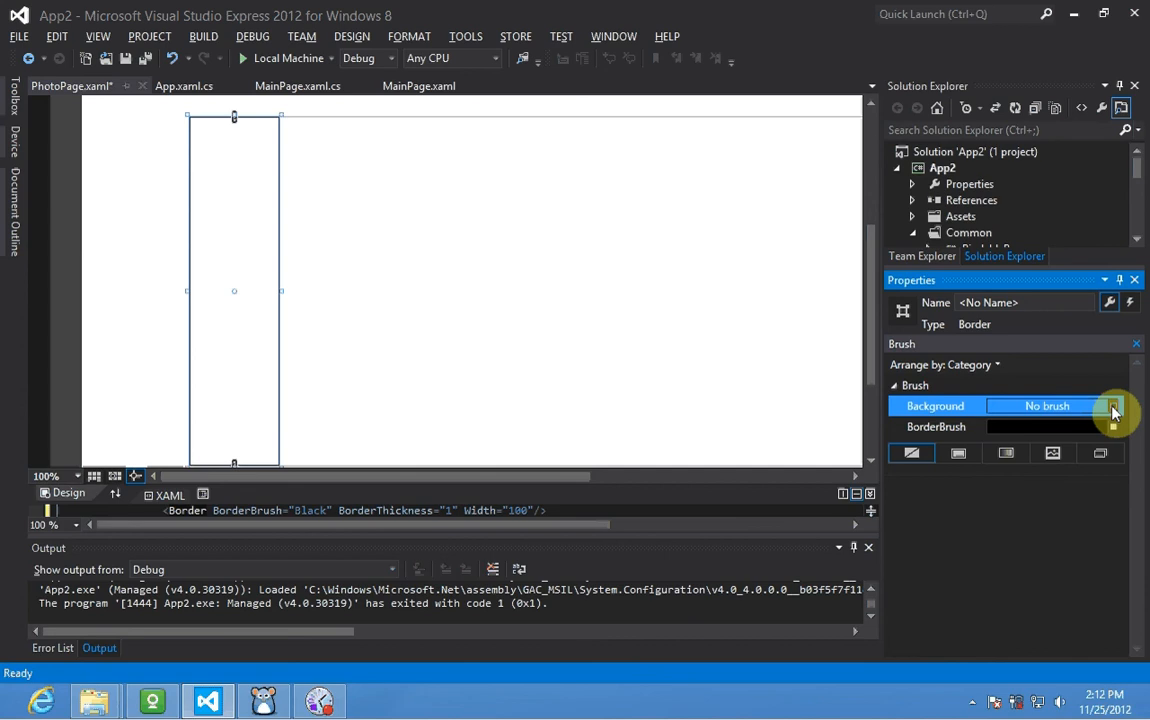
left_click(1113, 406)
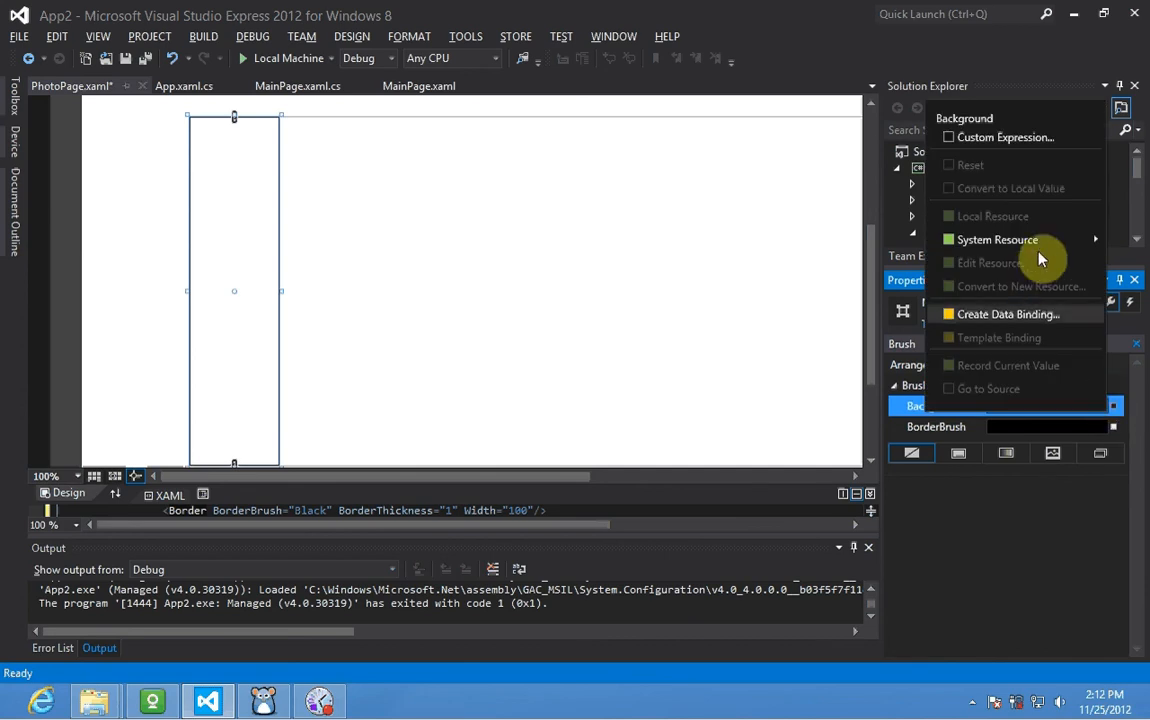
mouse_move(1020, 239)
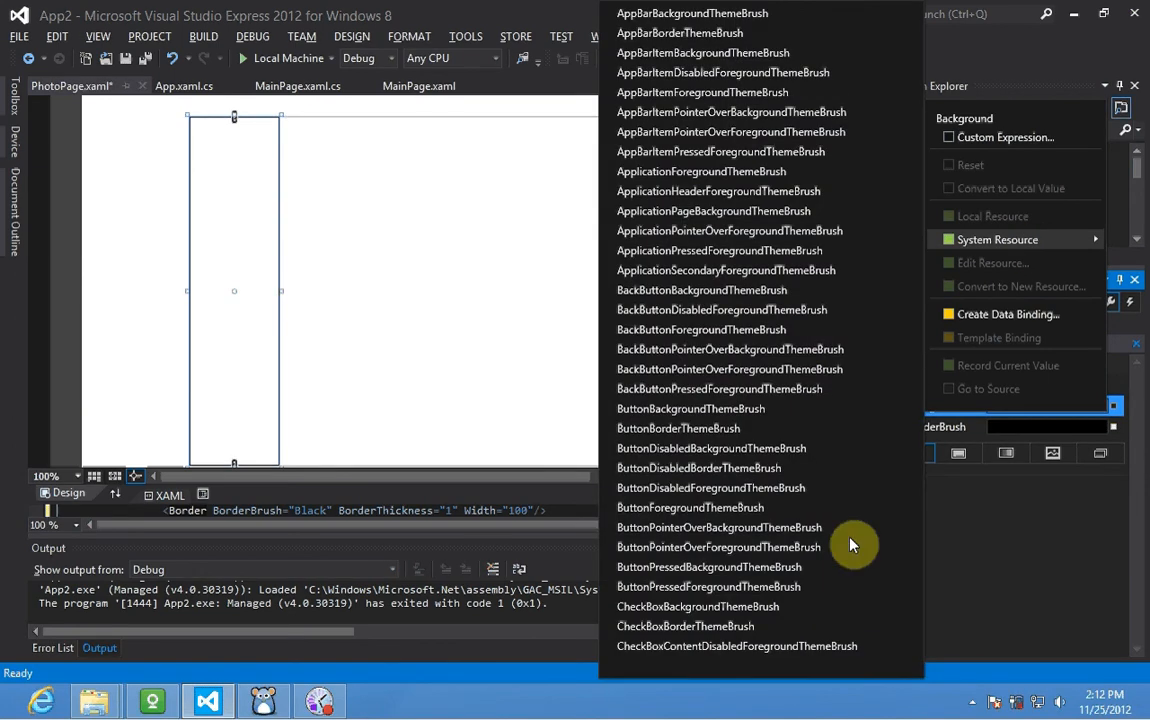
scroll("down", 3)
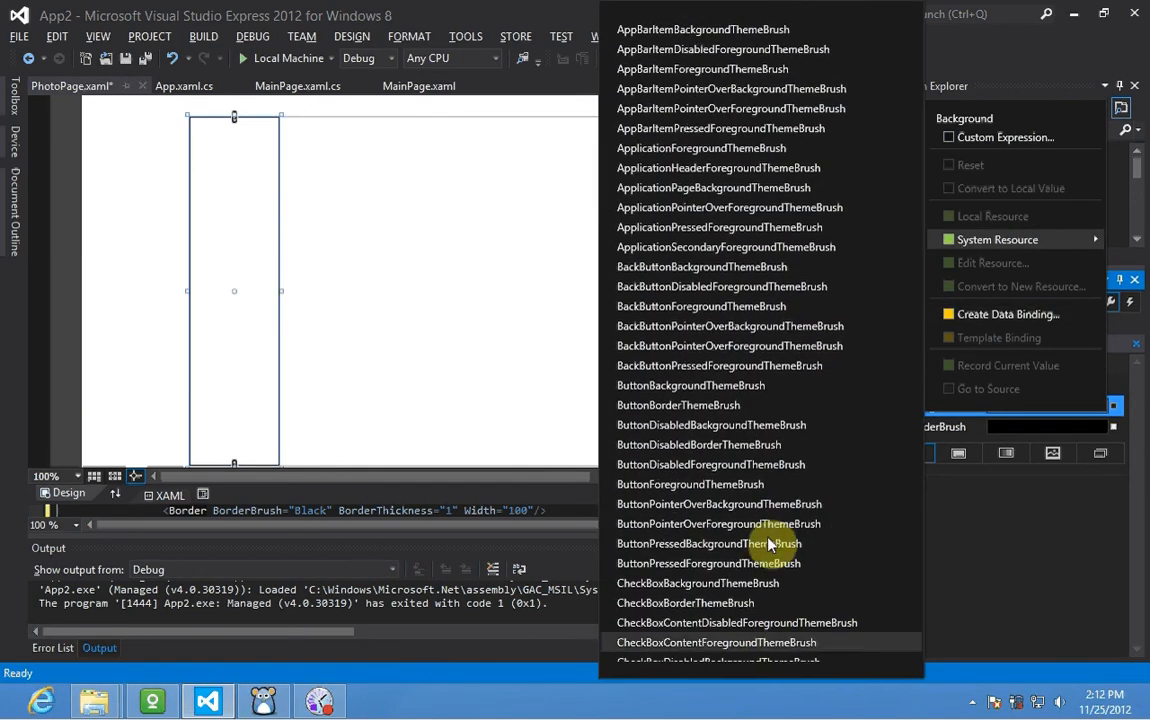
key("alt+tab")
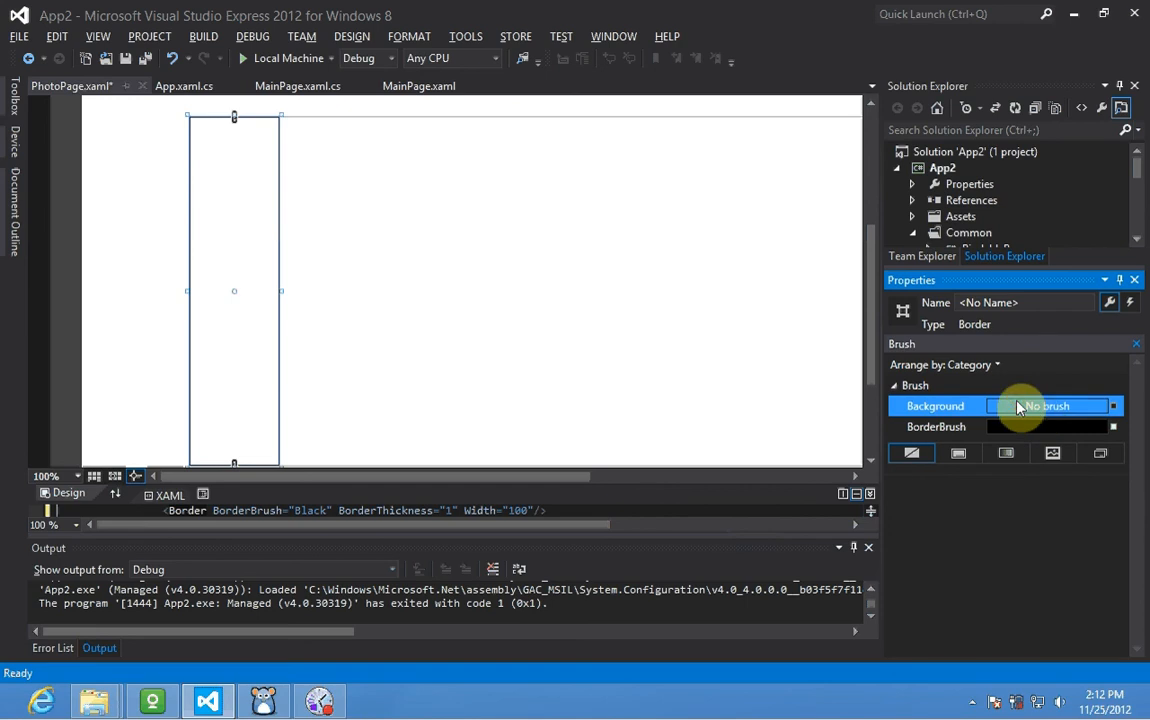
Give the Border a solid gray #FF808080 background, then check the tutorial.
left_click(1007, 453)
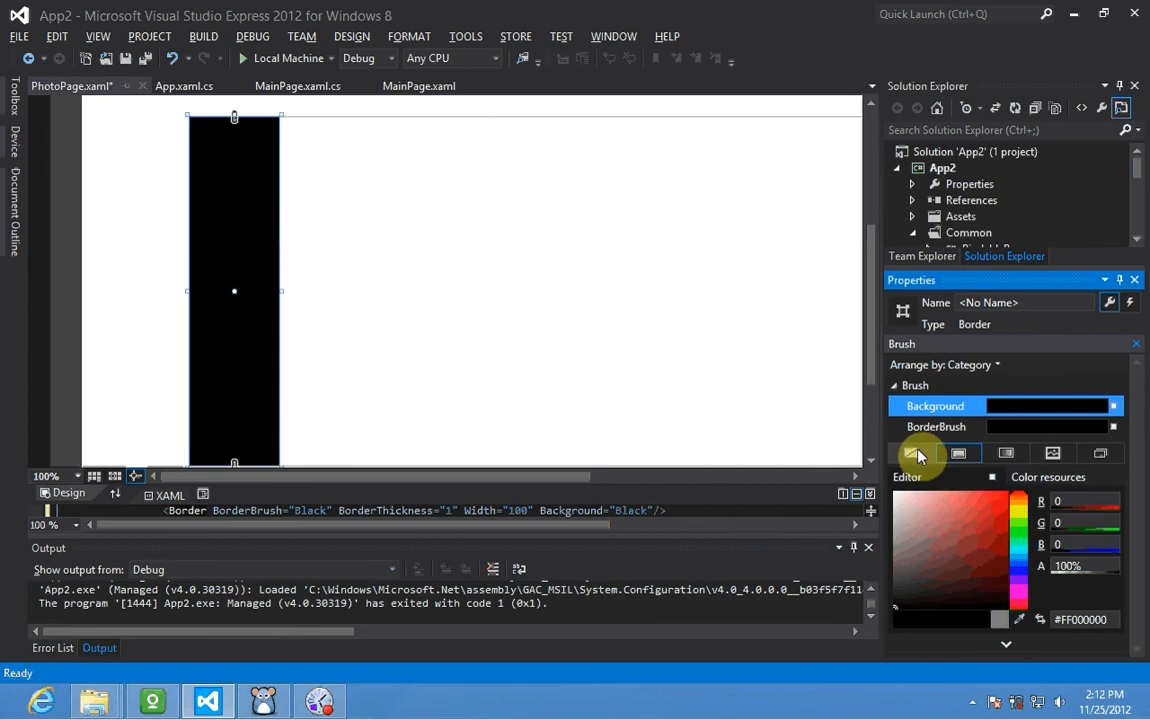
left_click(958, 453)
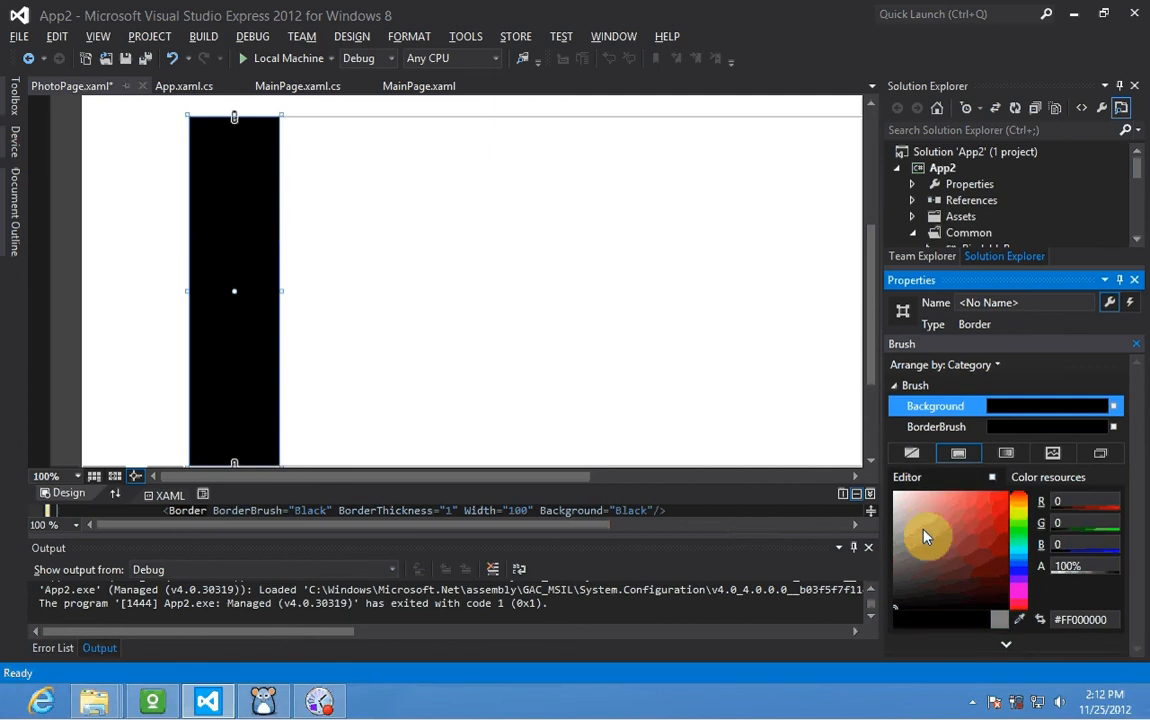
left_click(1007, 453)
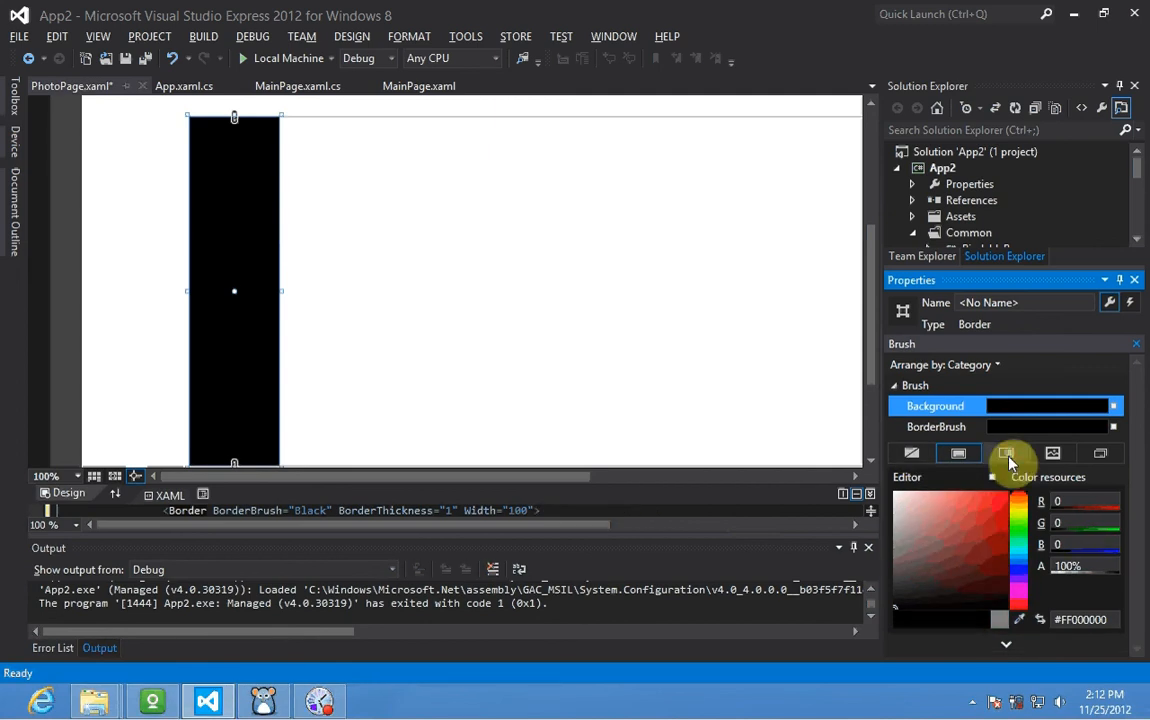
left_click(1005, 453)
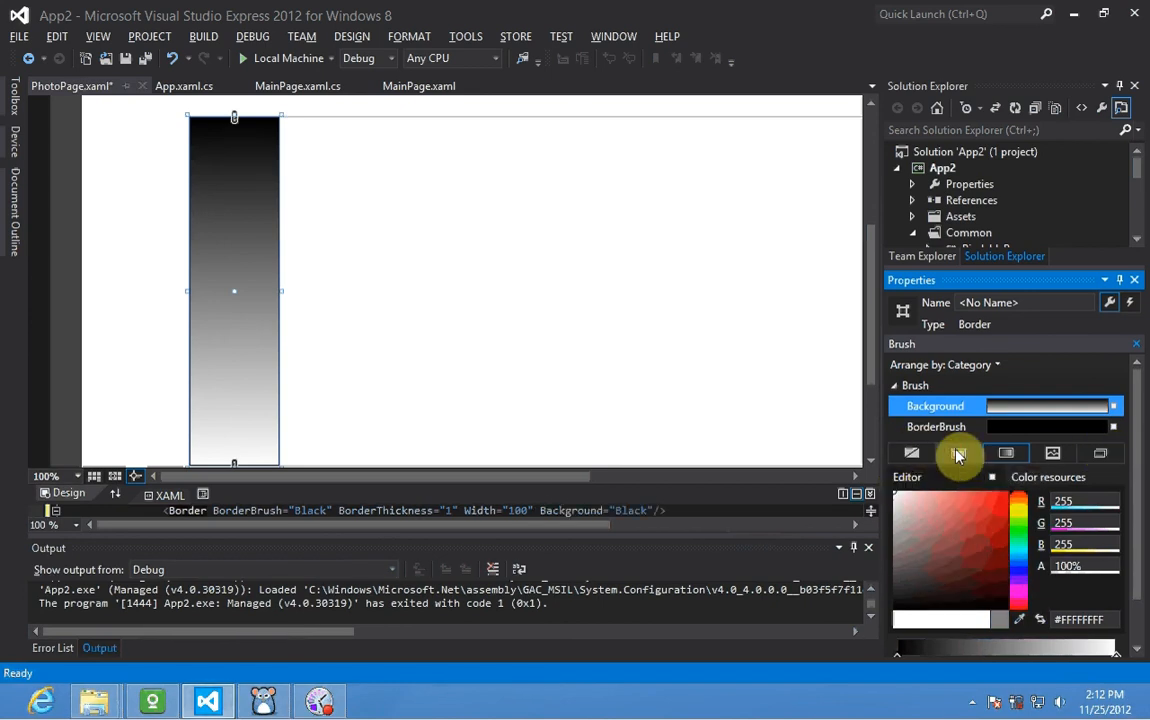
left_click(957, 453)
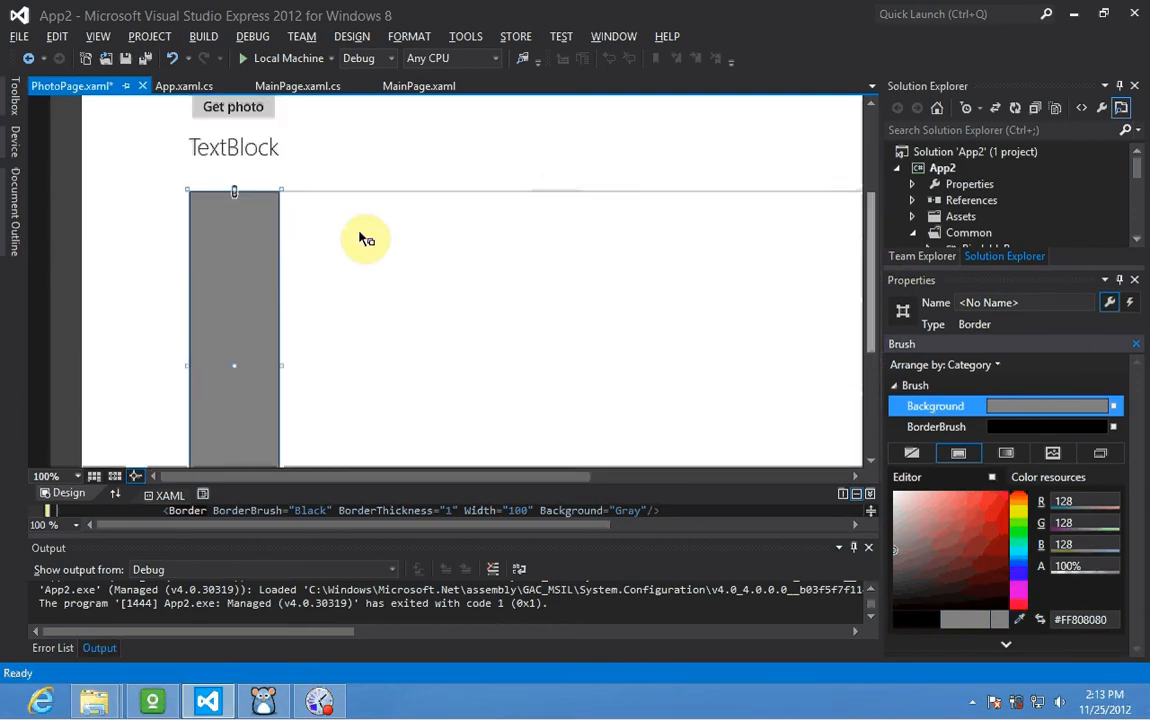
key("alt+tab")
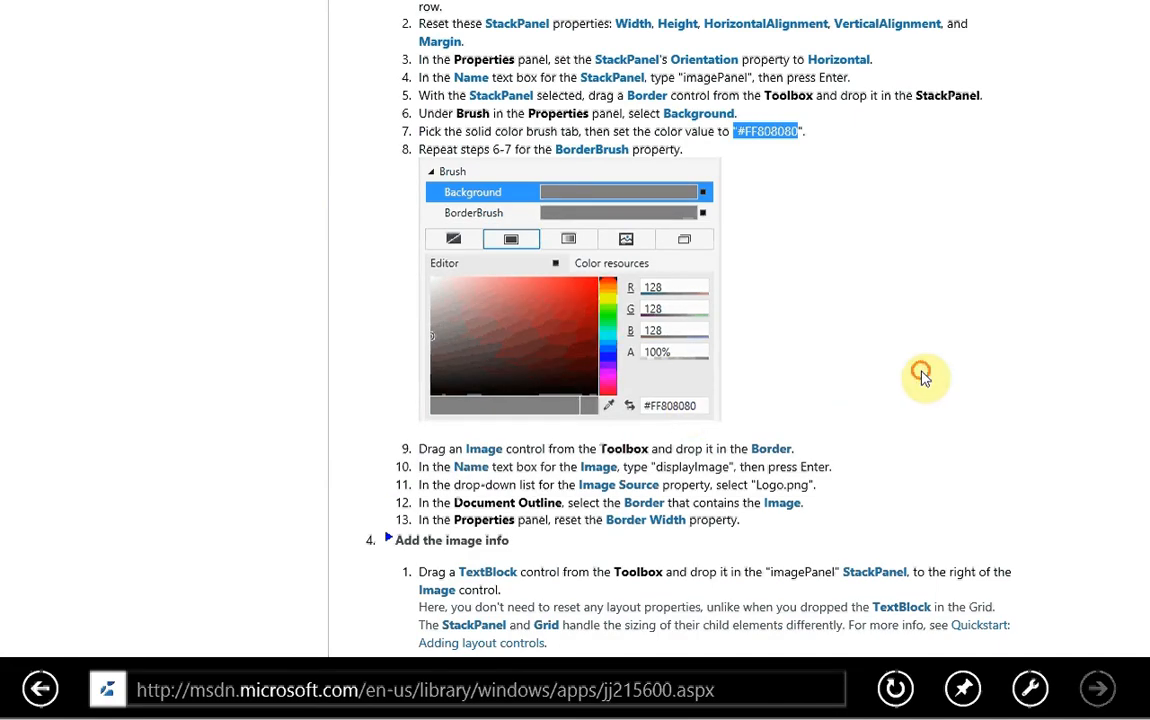
Scroll the tutorial through the BorderBrush and Image steps, then return to Visual Studio.
scroll("down", 3)
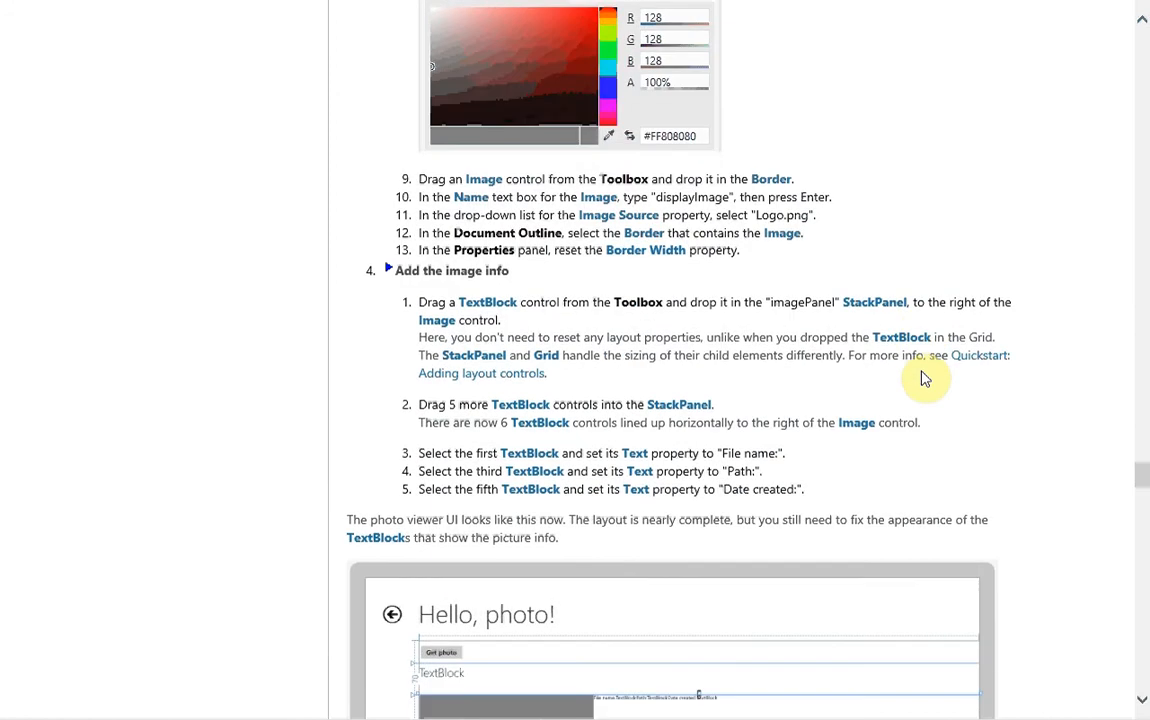
scroll("down", 3)
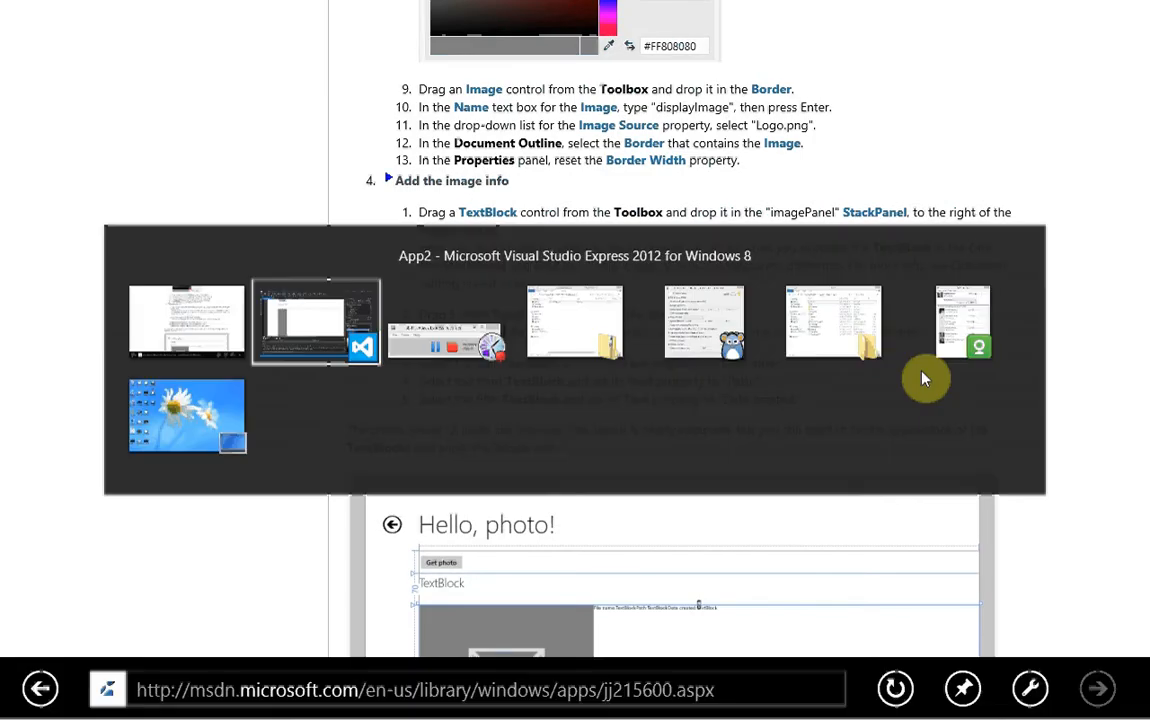
left_click(315, 322)
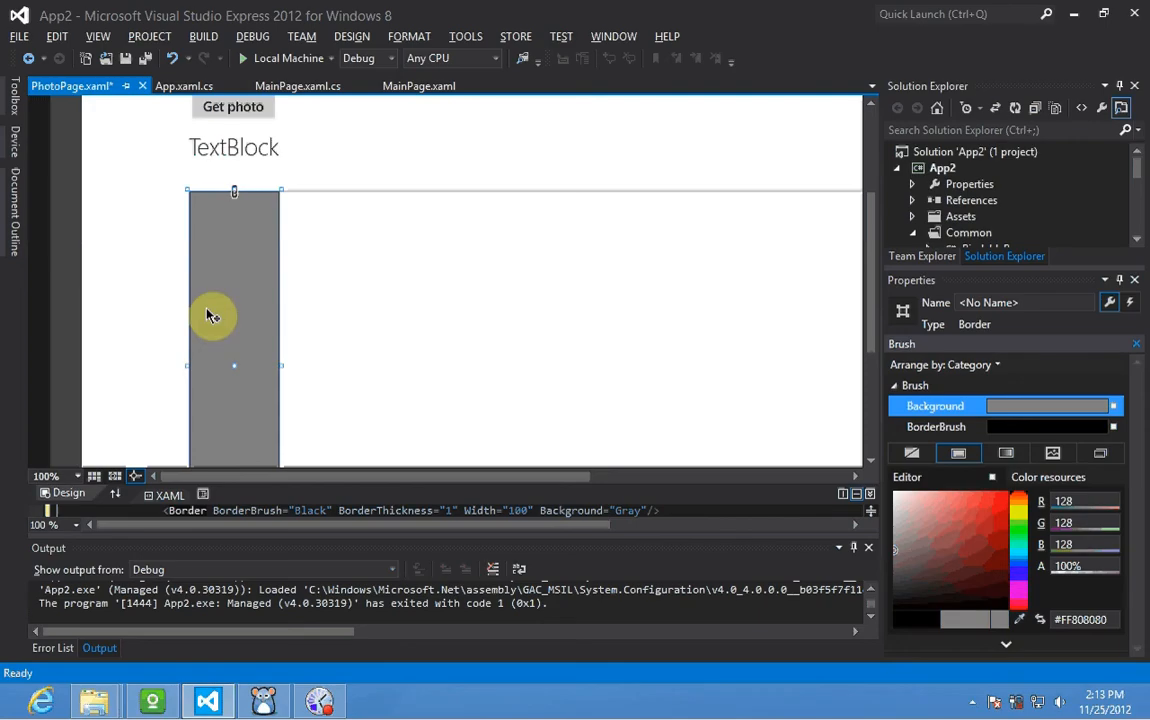
mouse_move(20, 120)
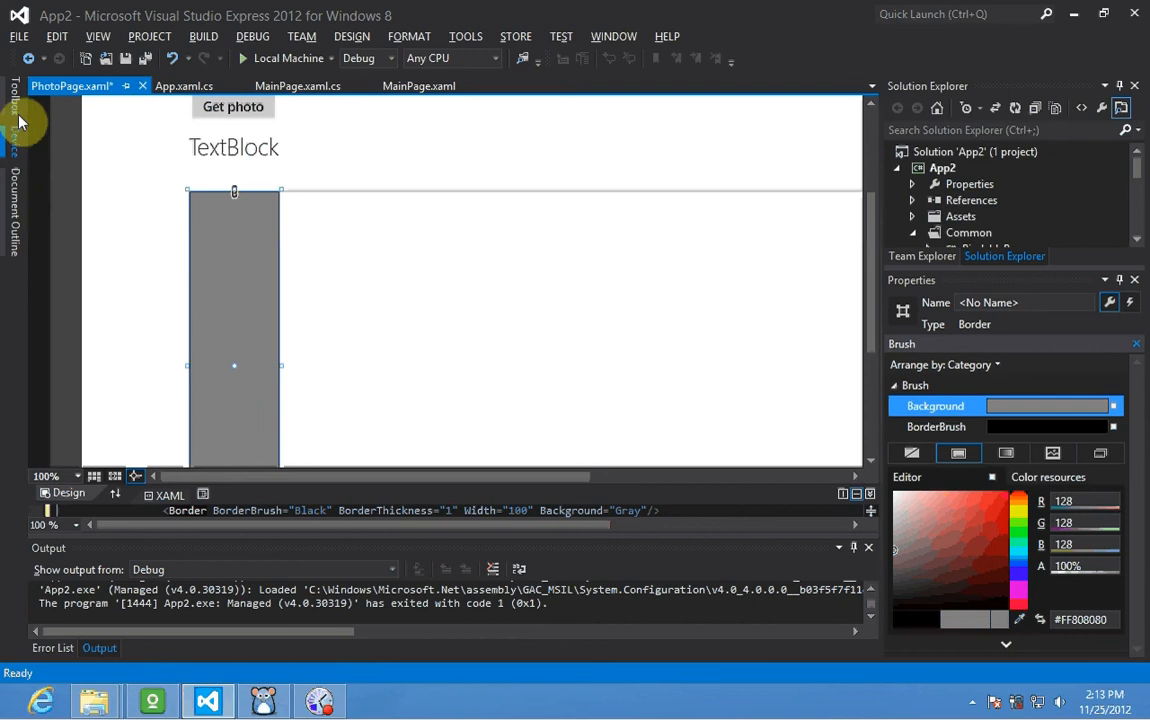
Drag an Image control from the Toolbox into the gray Border.
left_click(13, 110)
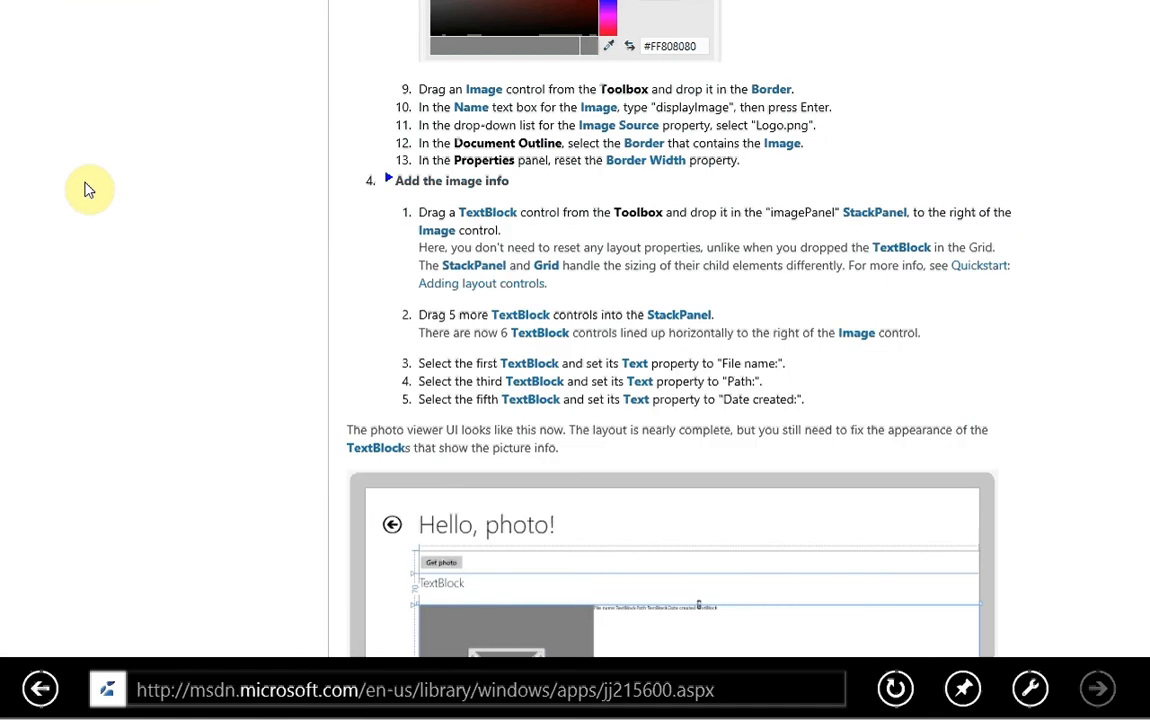
left_click(207, 700)
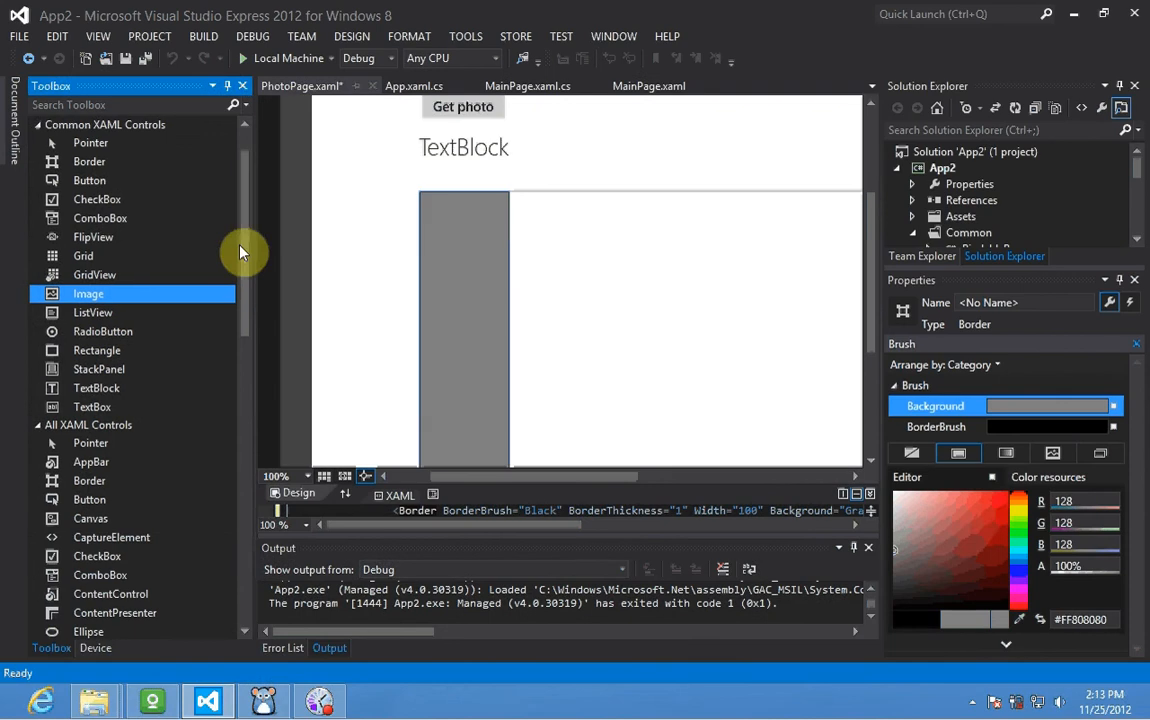
mouse_move(438, 307)
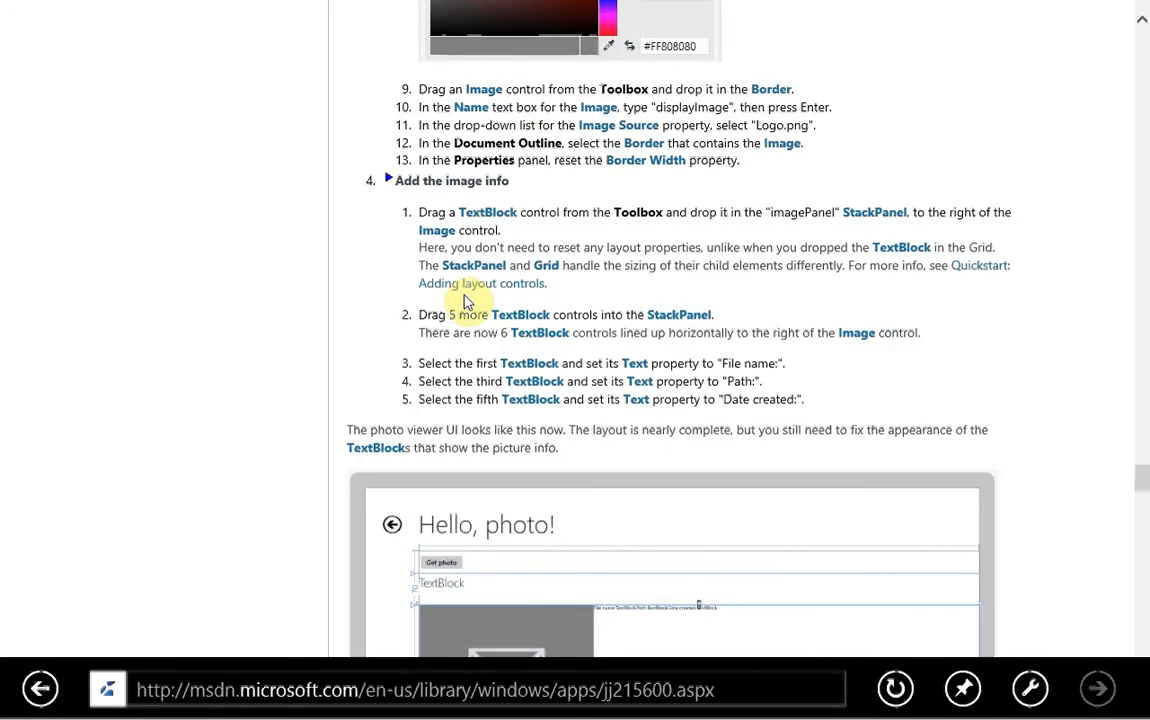
mouse_move(650, 120)
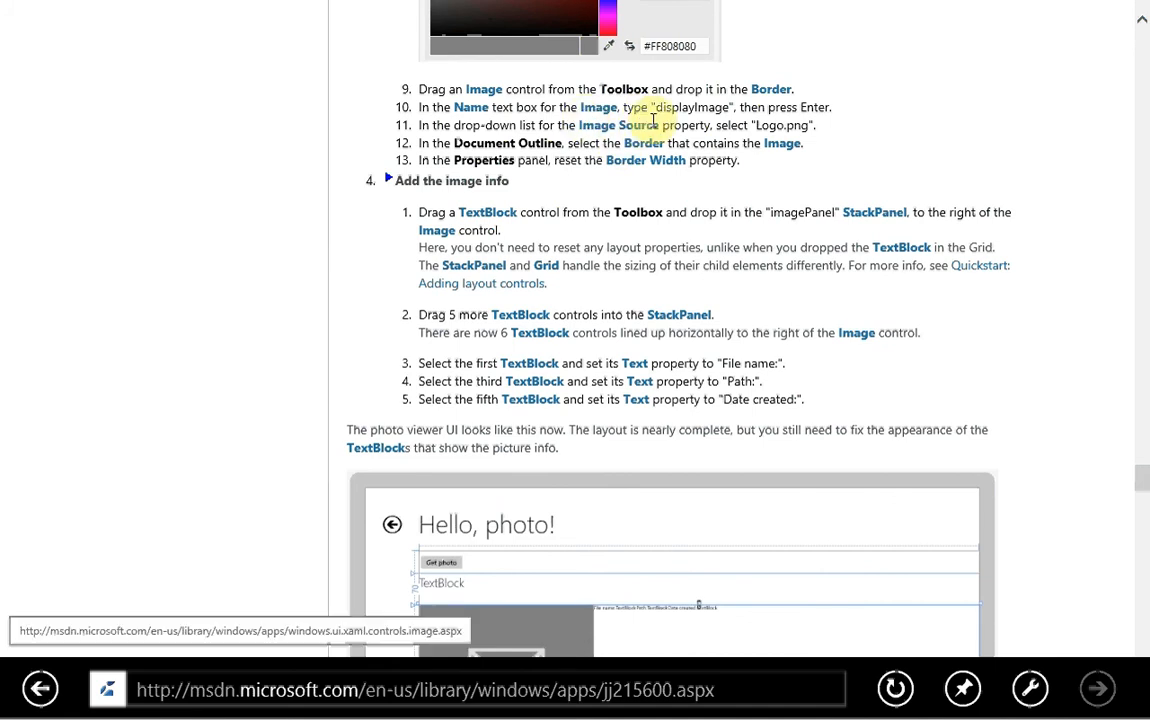
key("alt+tab")
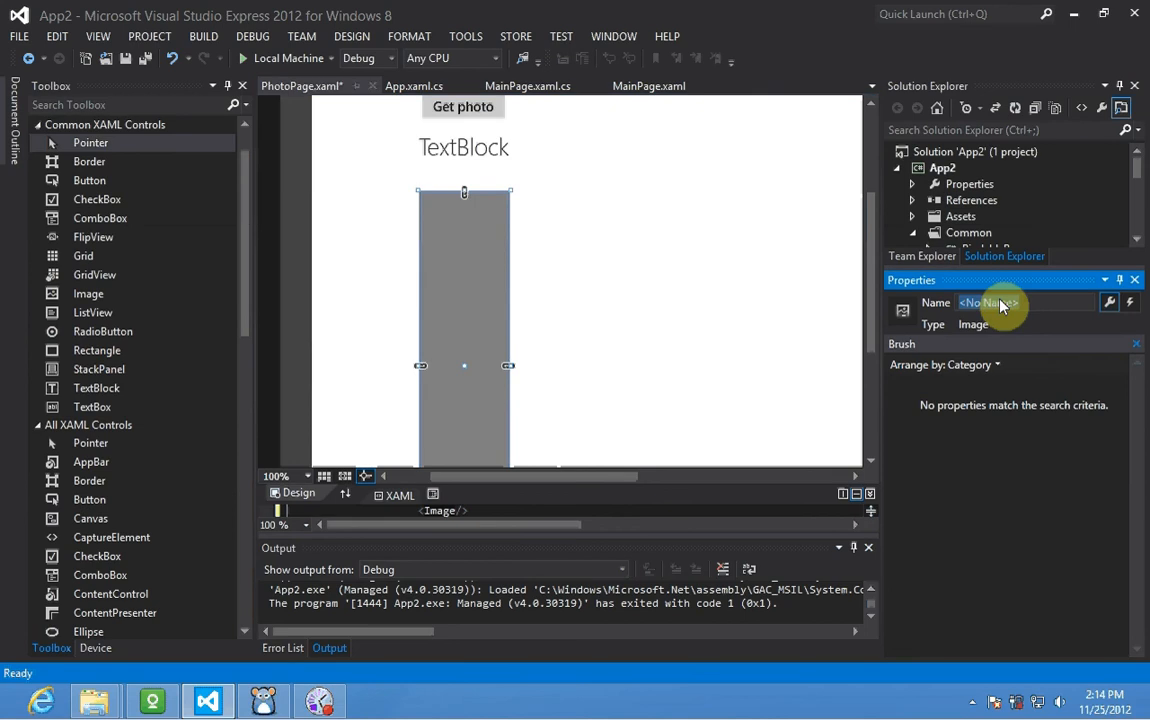
Name the Image 'displayImage' and open the Source property's dropdown.
type("displayImage")
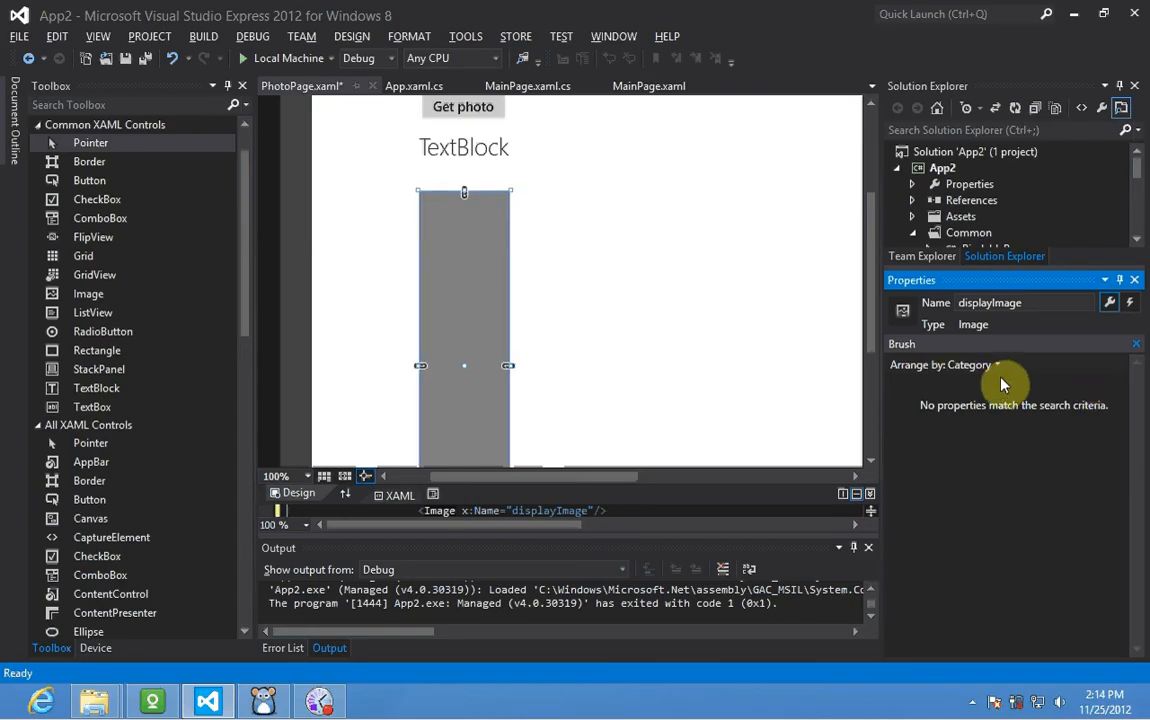
mouse_move(1140, 345)
type("Ima GEsource")
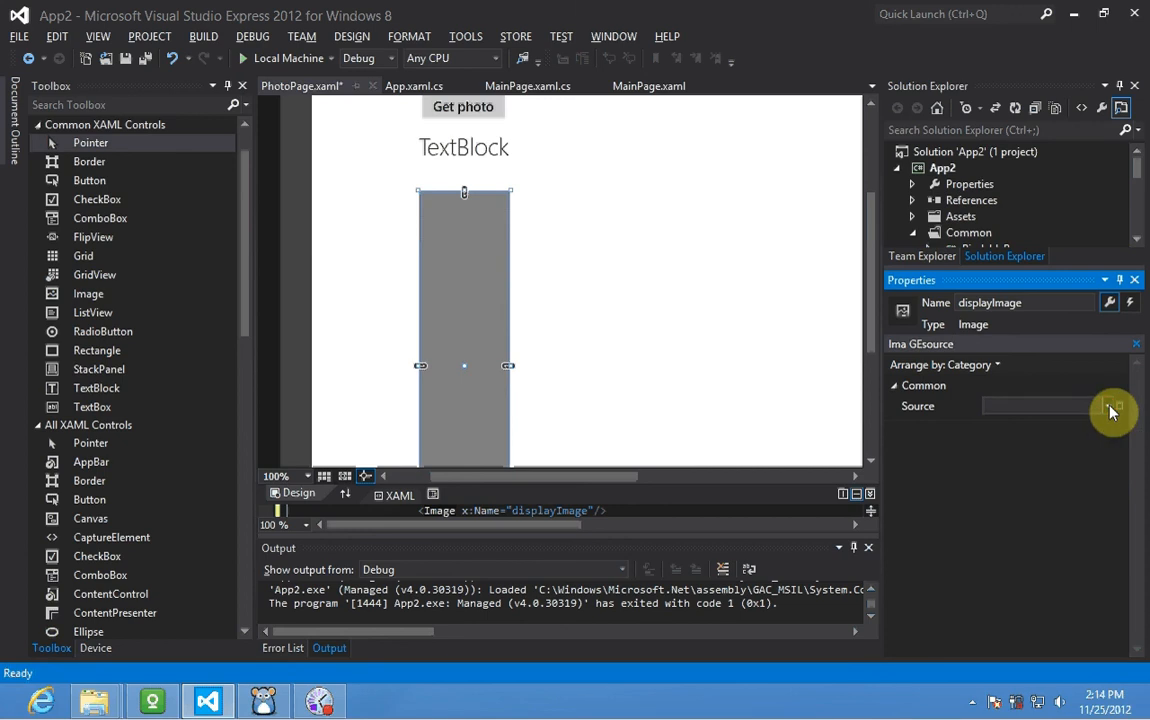
left_click(1108, 405)
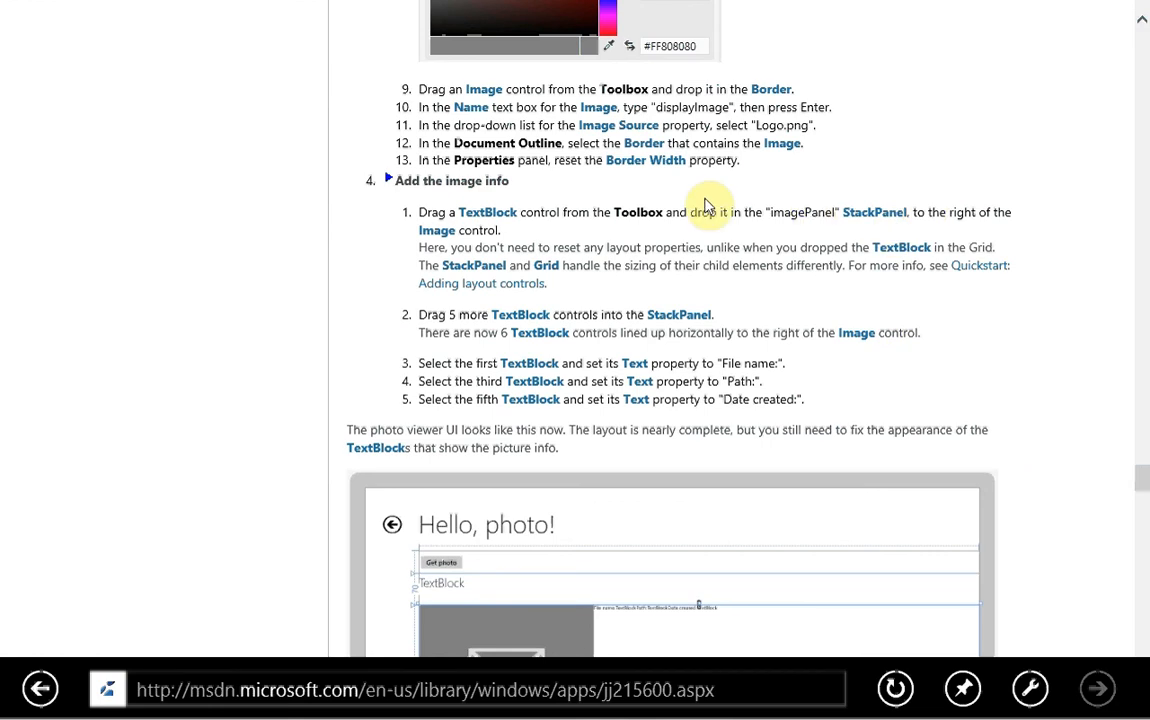
mouse_move(678, 200)
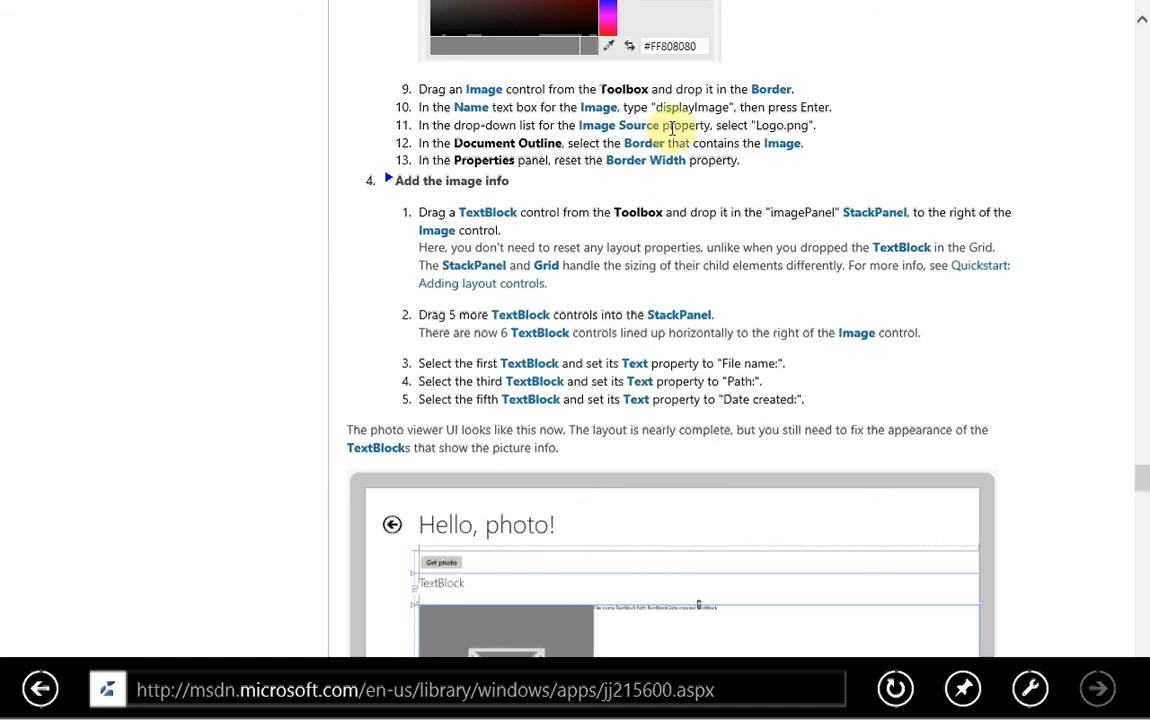
mouse_move(658, 185)
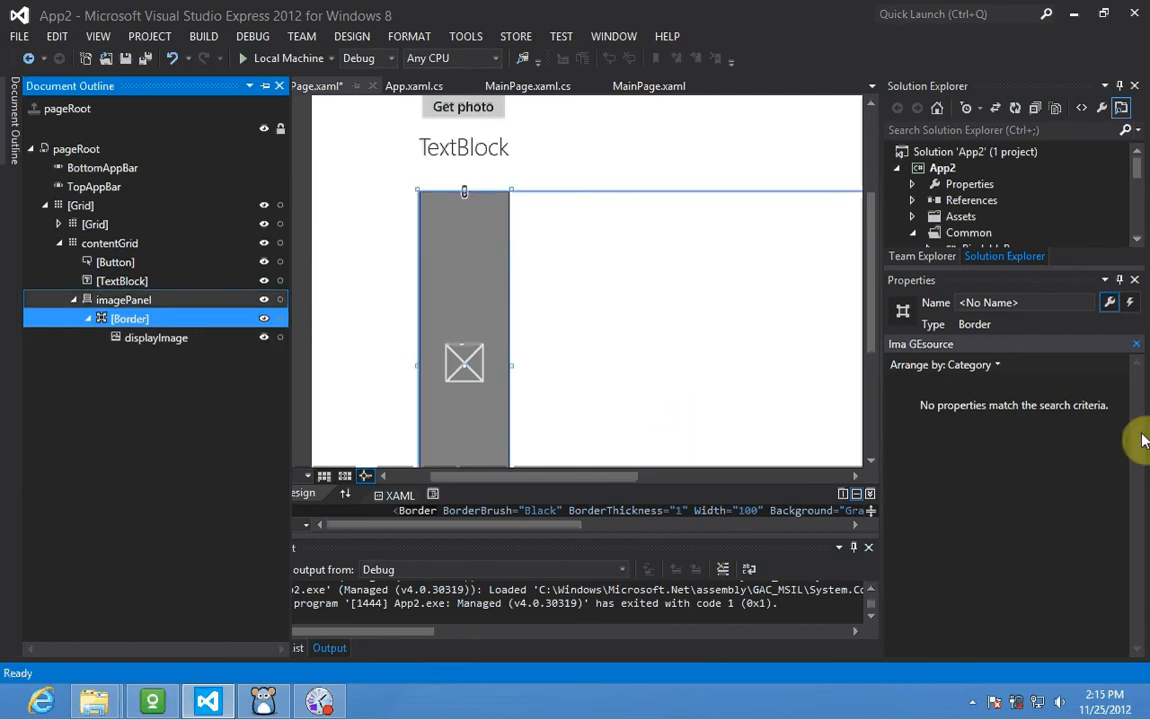
mouse_move(940, 375)
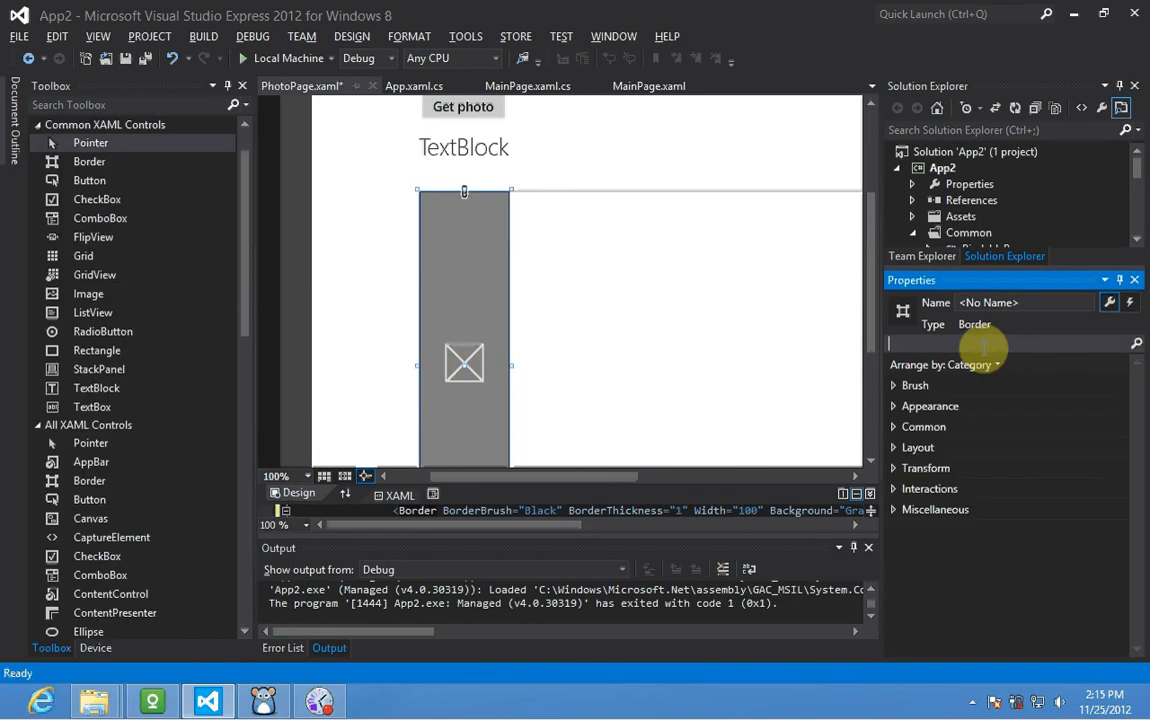
Search 'width' in the Border's Properties panel.
type("width")
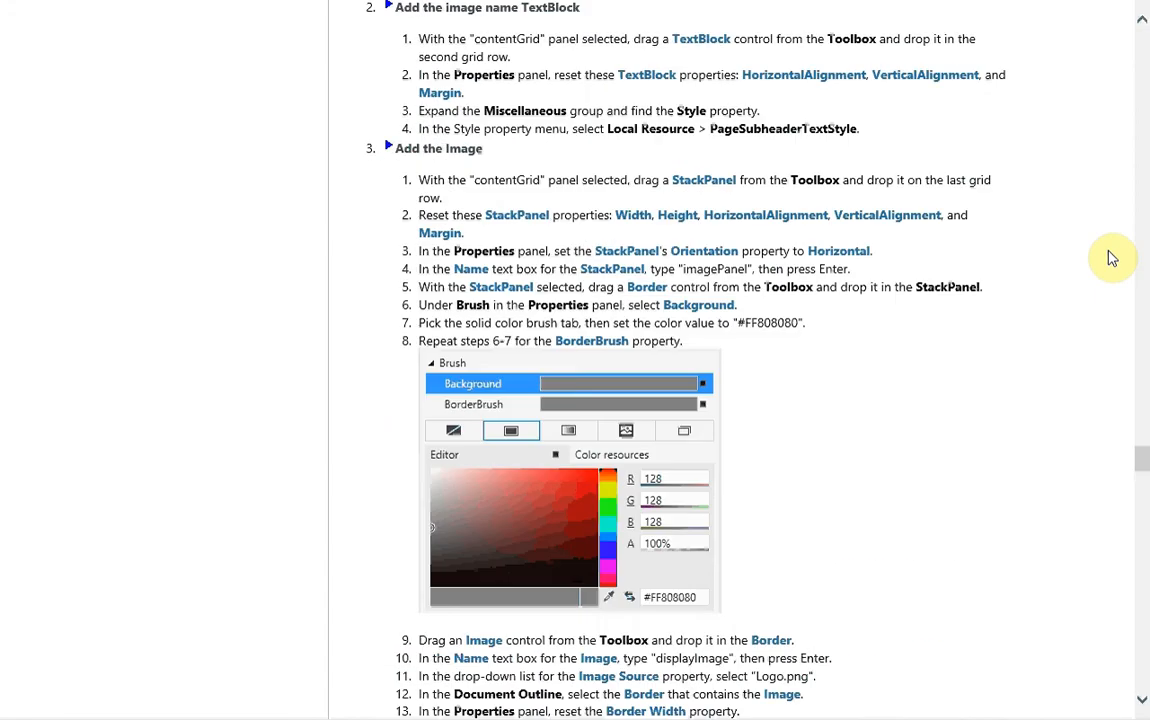
scroll("down", 3)
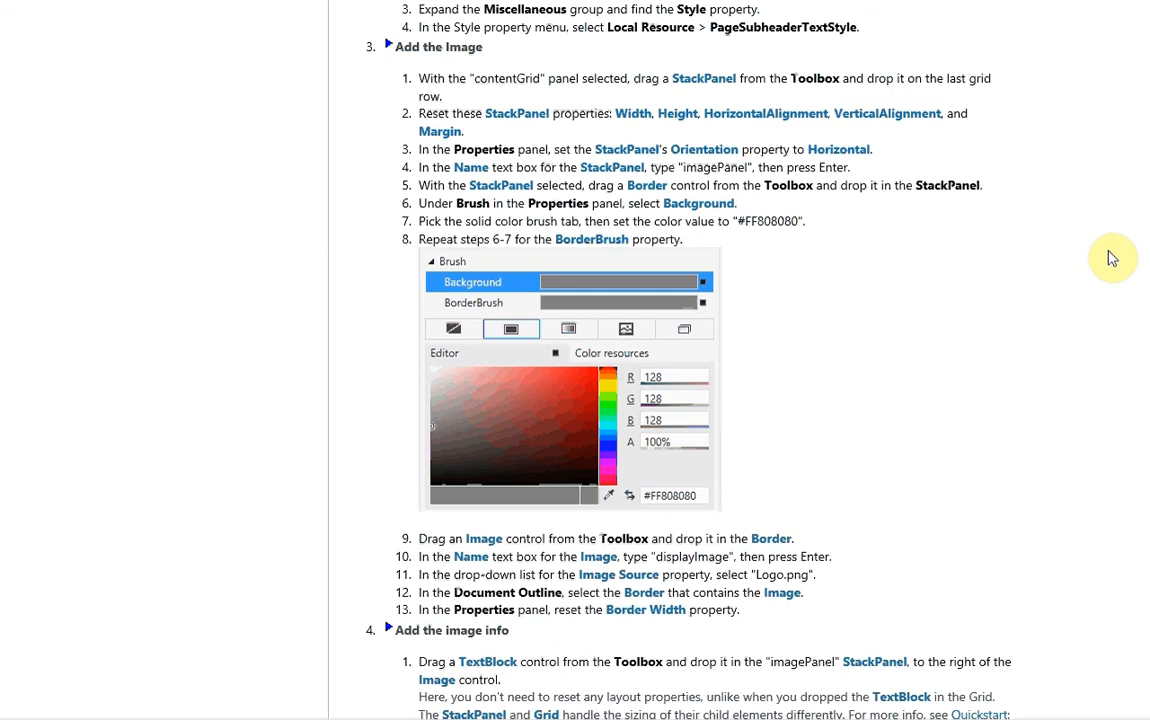
scroll("down", 3)
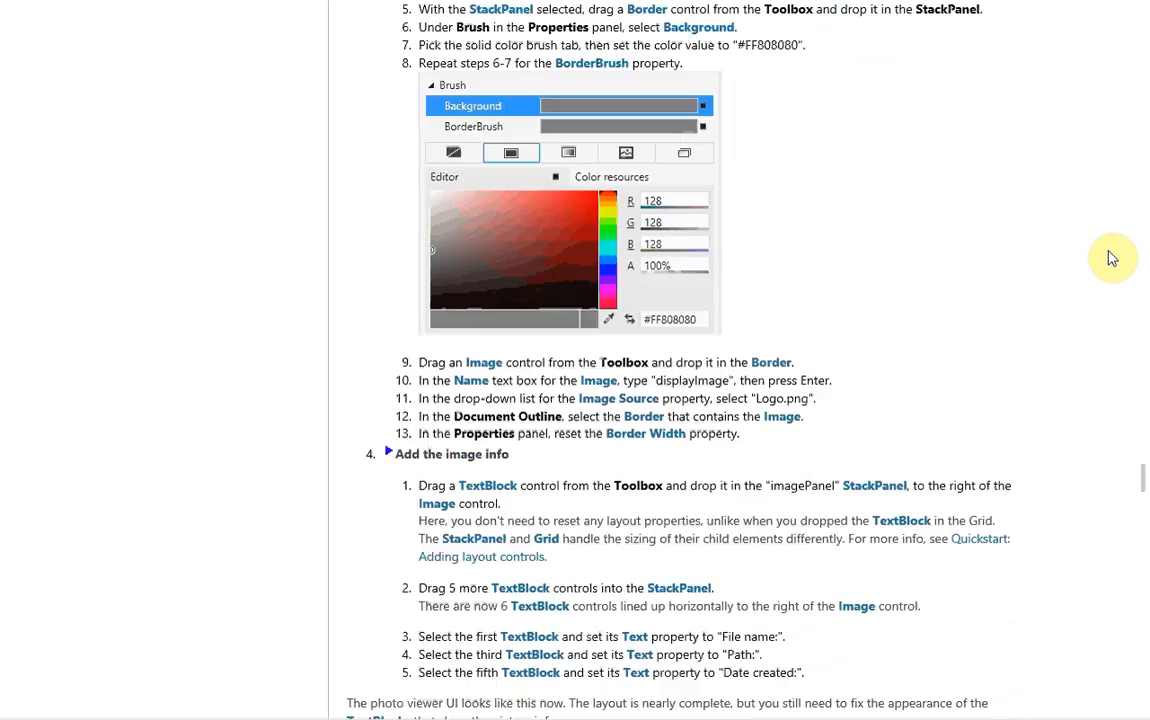
scroll("down", 3)
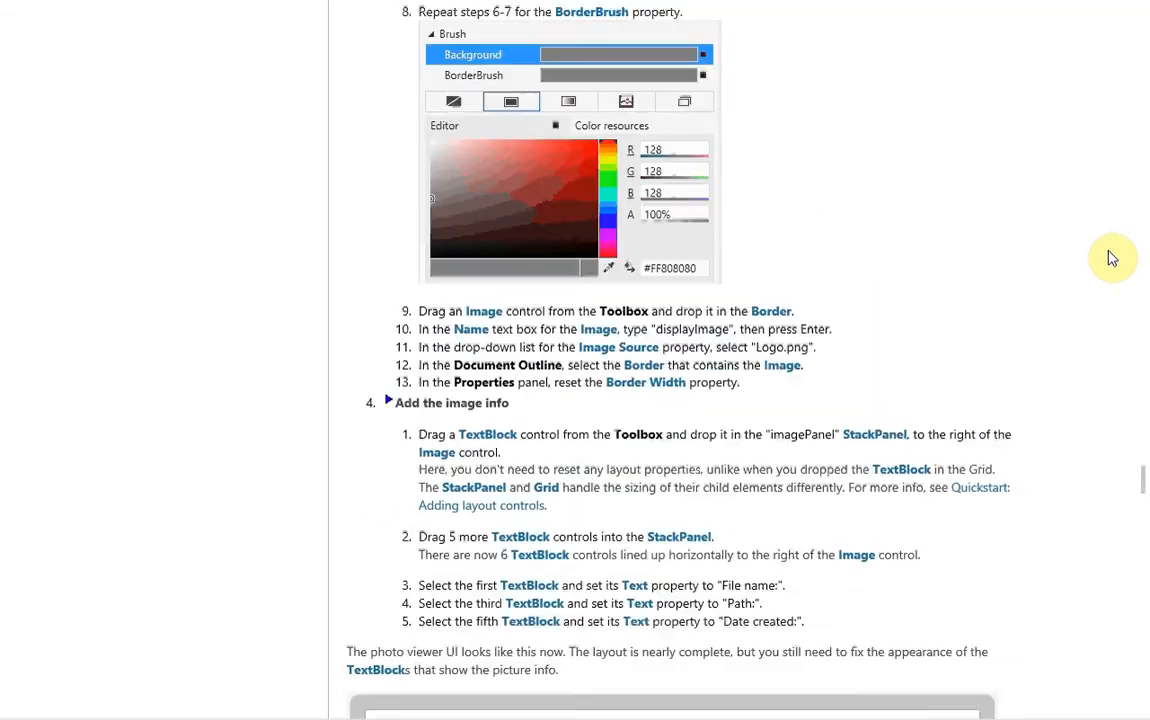
scroll("down", 3)
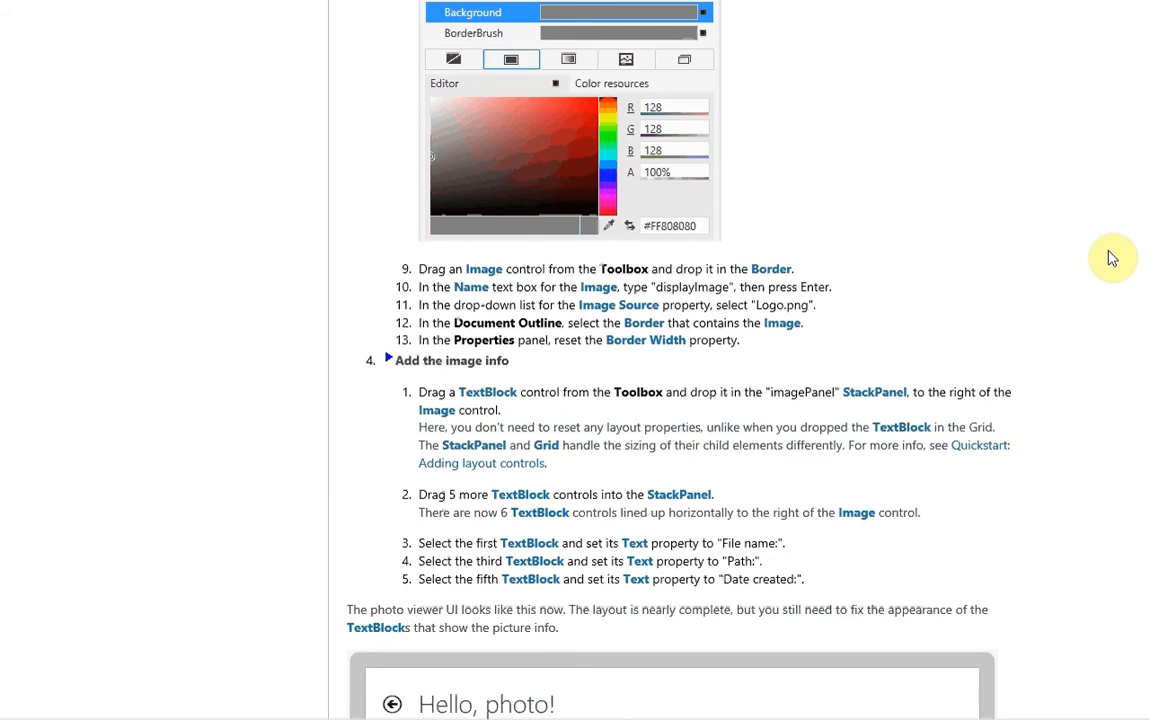